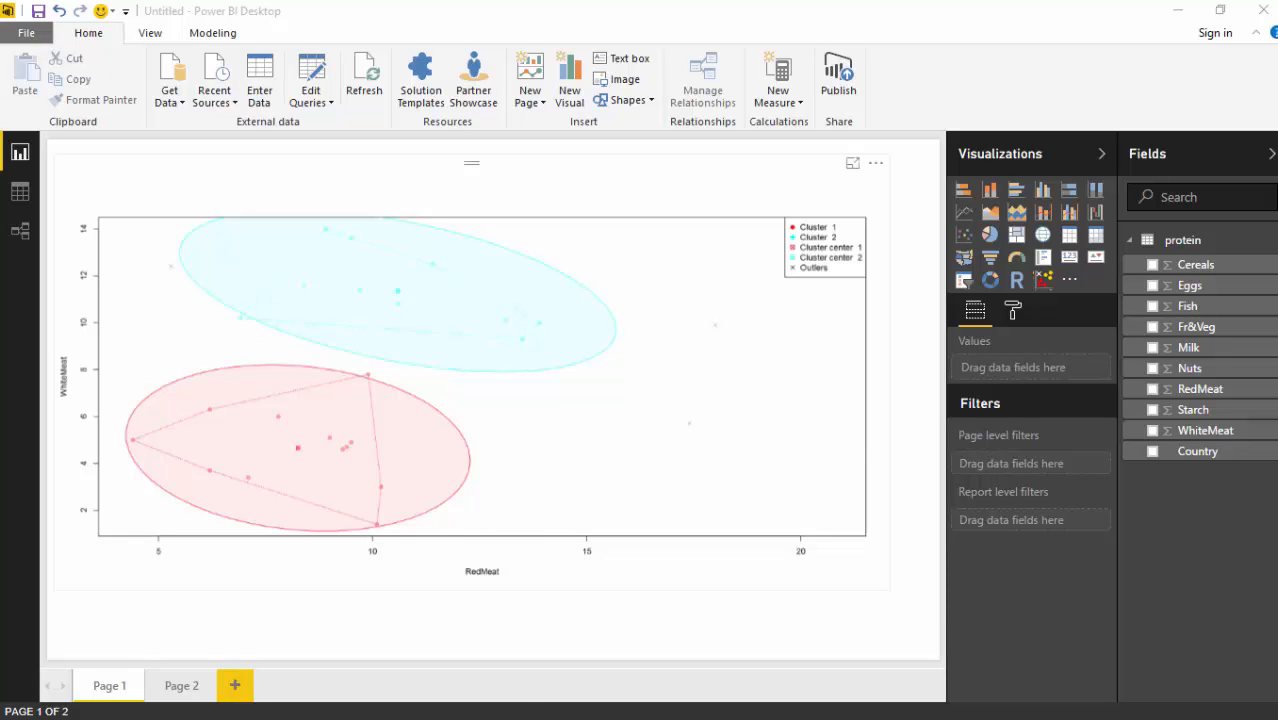
pyautogui.moveTo(578, 704)
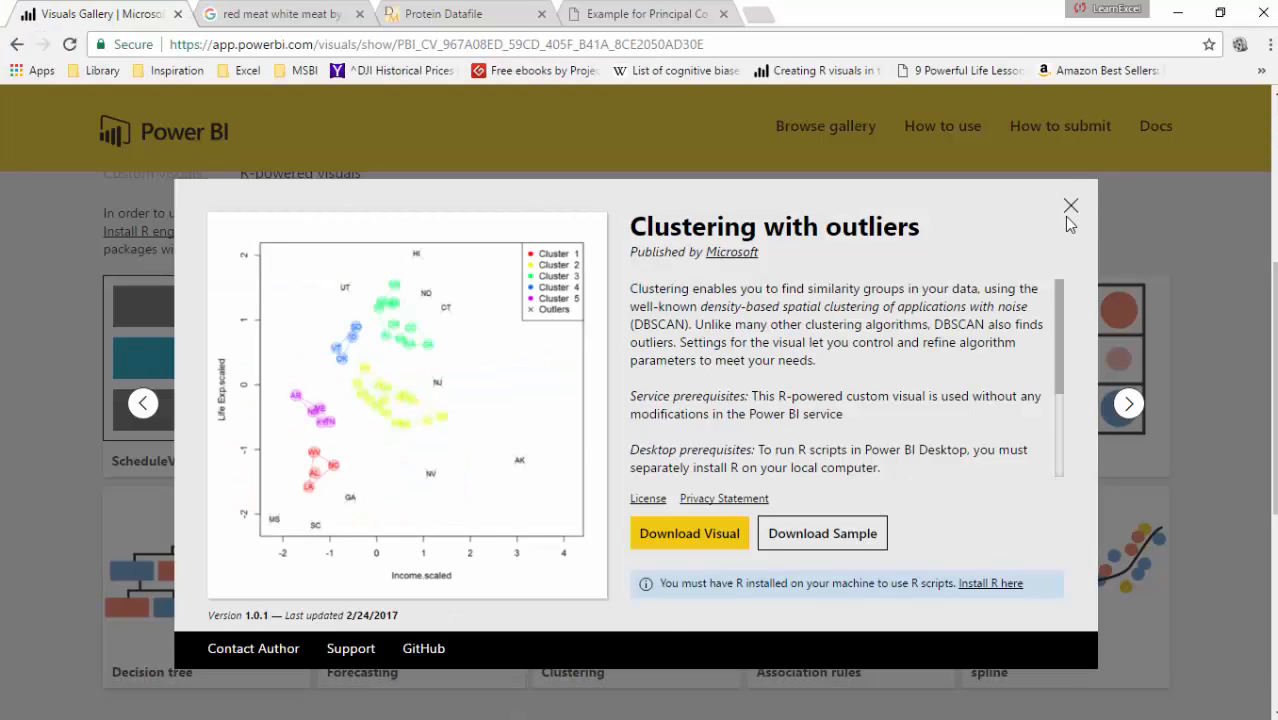
# Review the Clustering with outliers visual's details card in the R-powered visuals gallery
pyautogui.click(1070, 206)
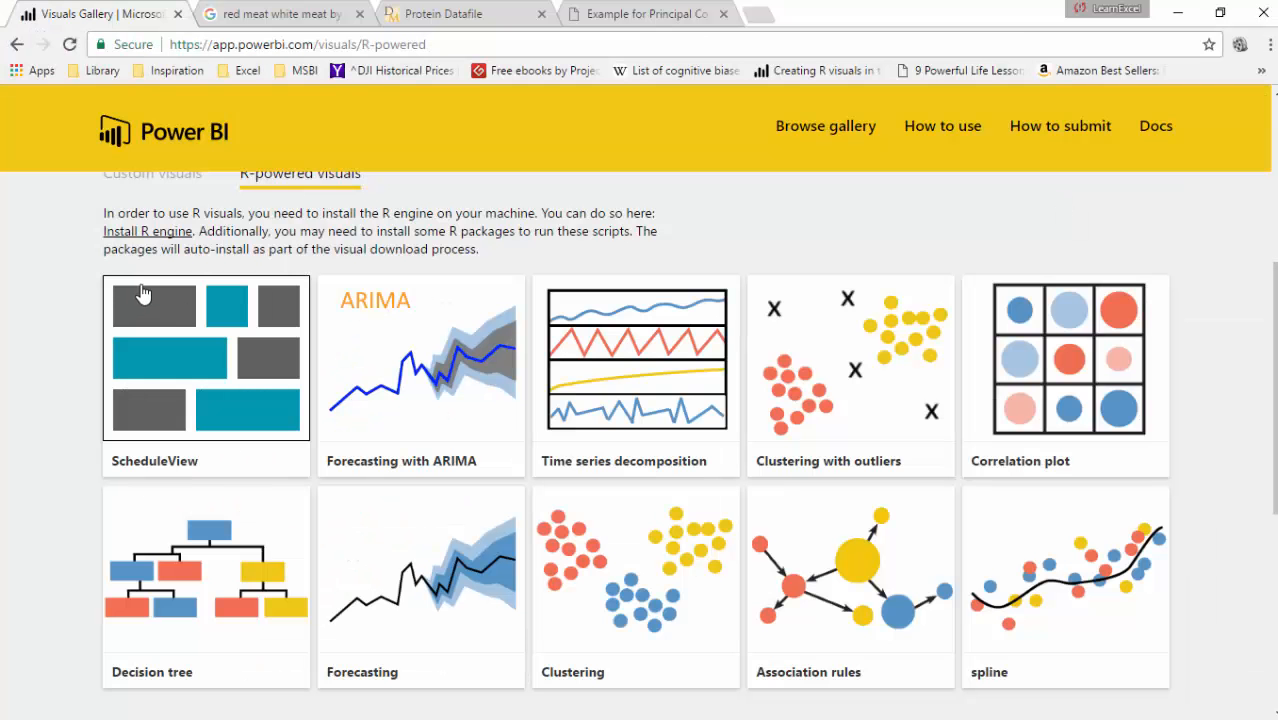
pyautogui.moveTo(808, 344)
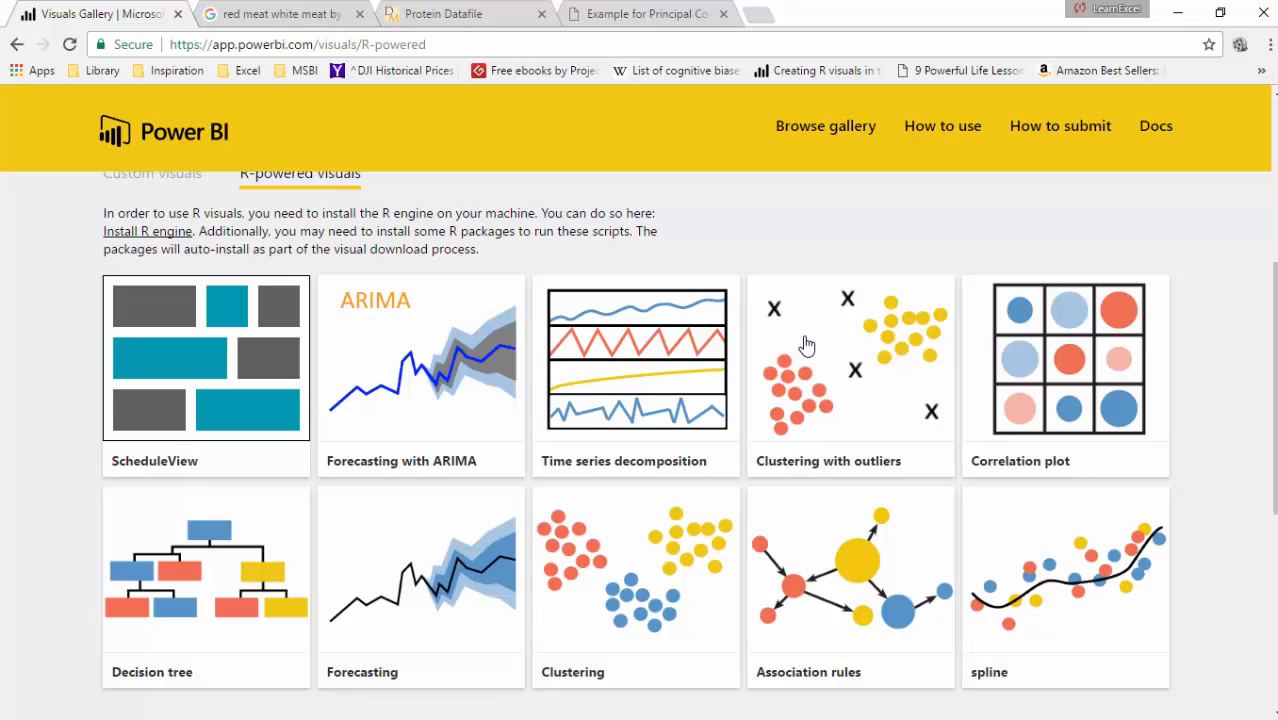
pyautogui.click(850, 356)
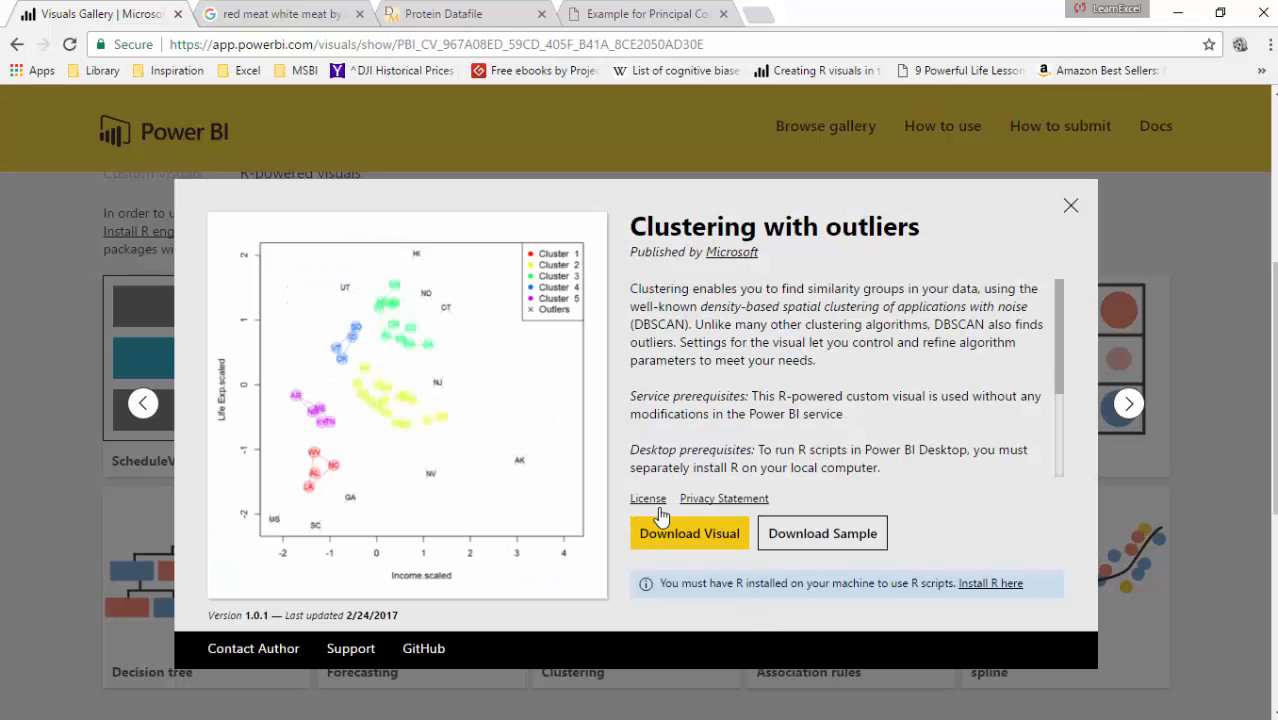
pyautogui.moveTo(1068, 208)
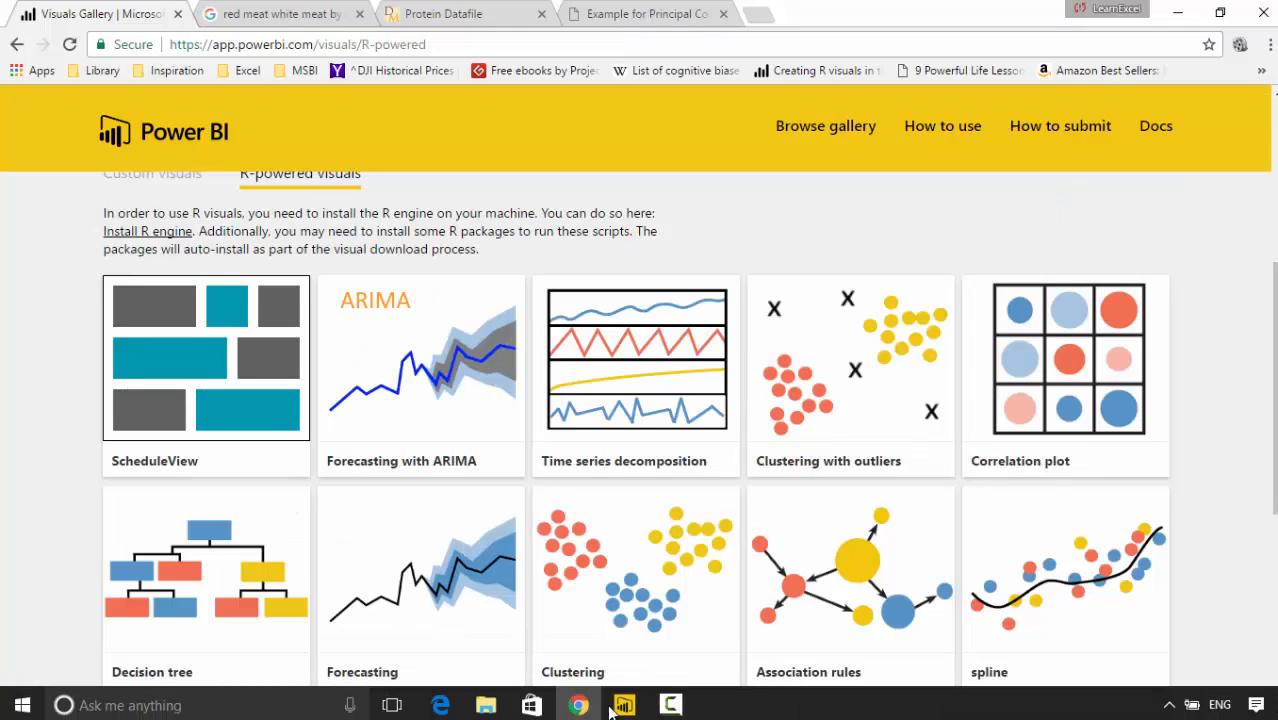
# Go to the empty Page 2 of the report and start importing a custom visual
pyautogui.click(624, 704)
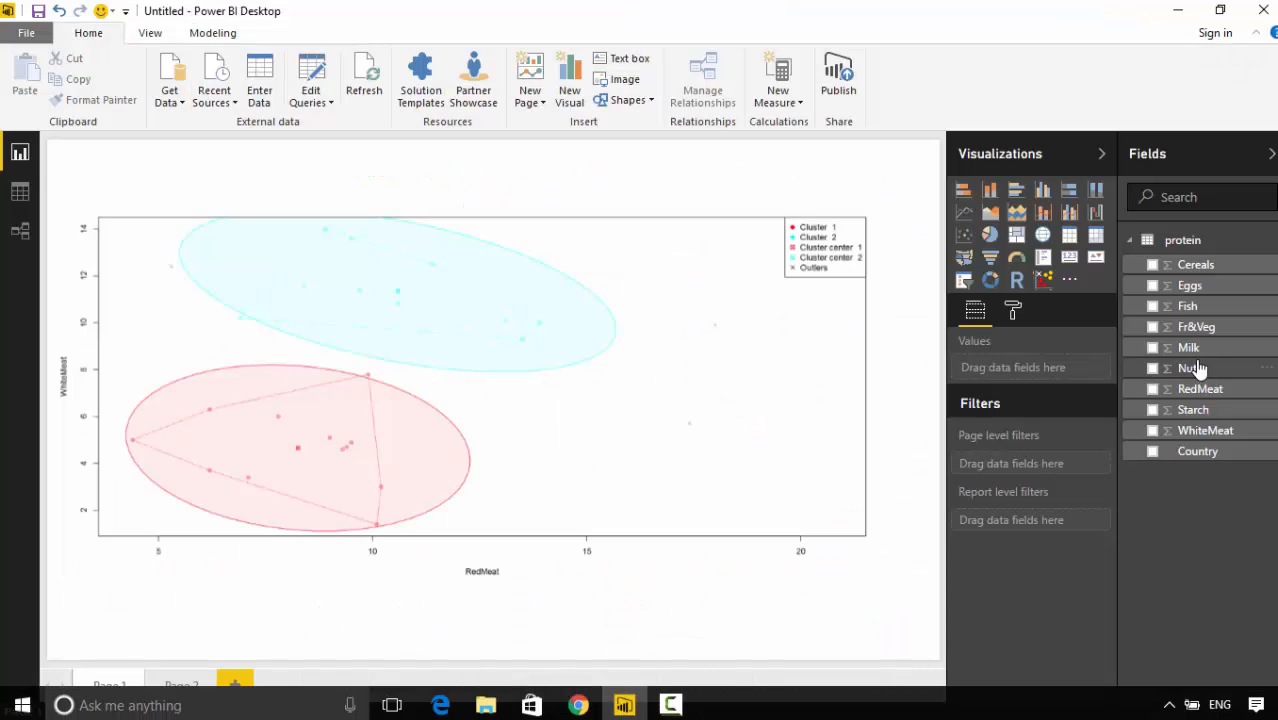
pyautogui.click(180, 684)
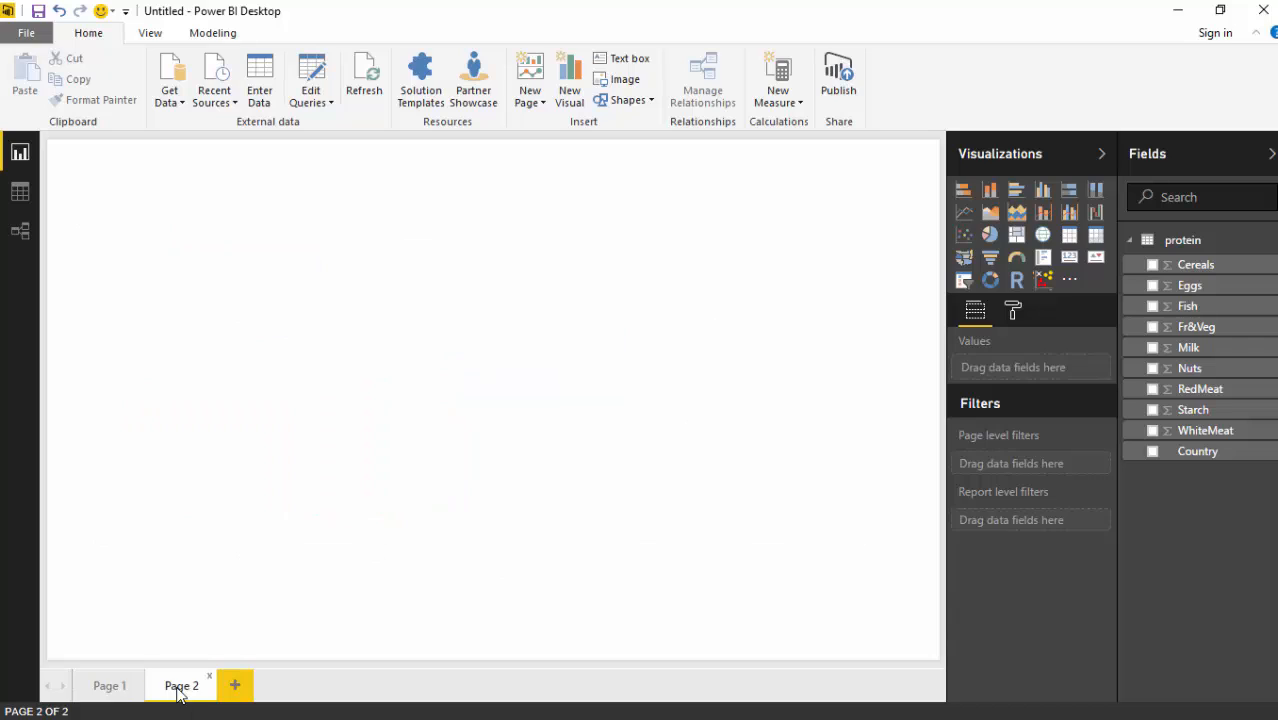
pyautogui.moveTo(1070, 290)
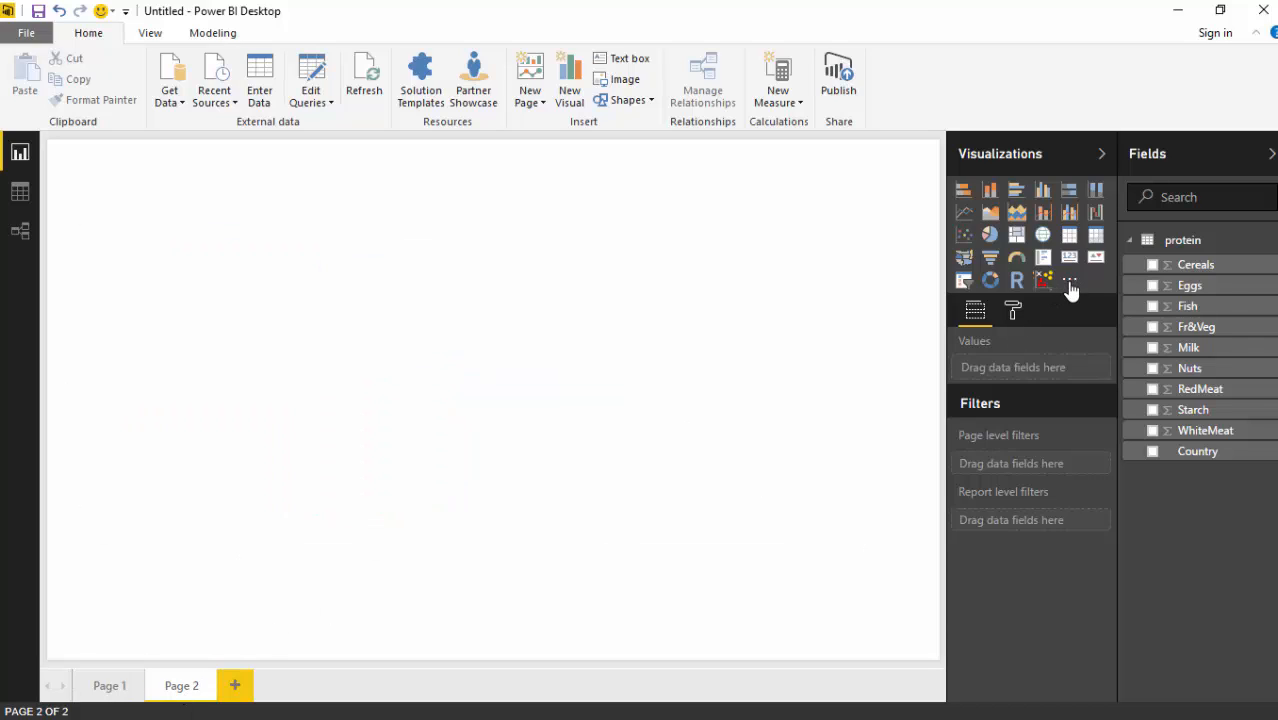
pyautogui.click(1070, 280)
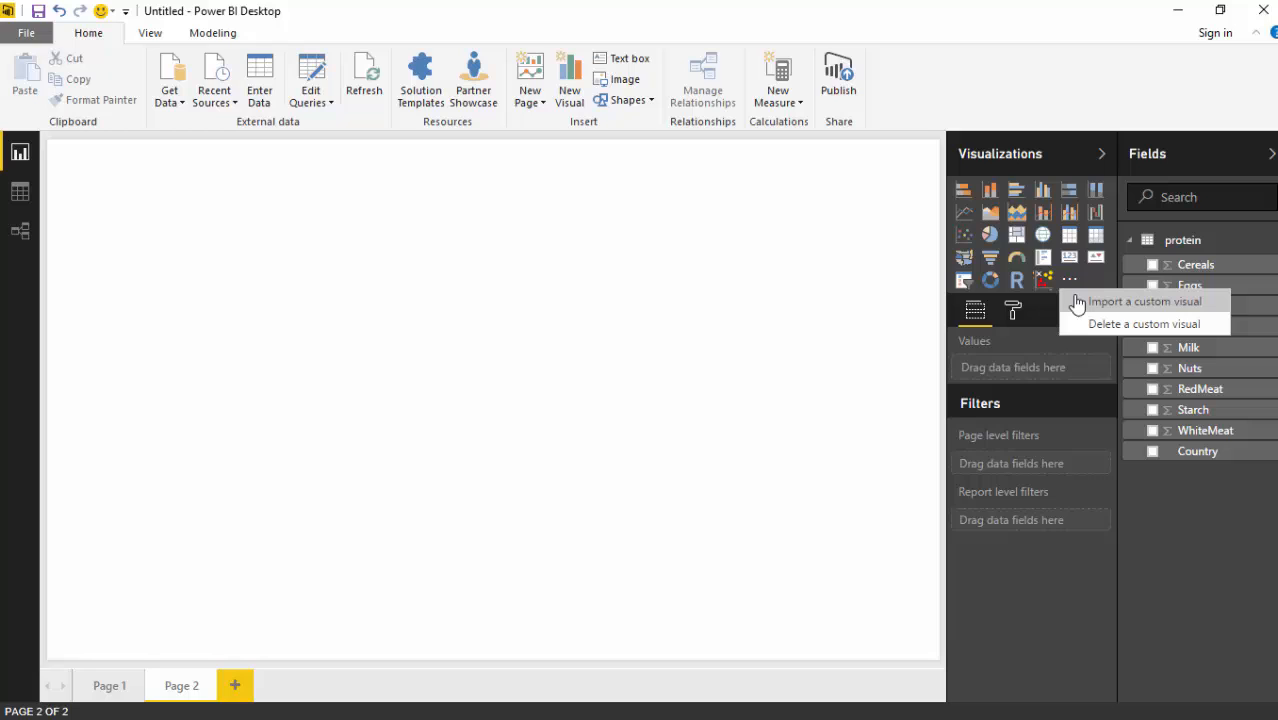
pyautogui.click(1144, 300)
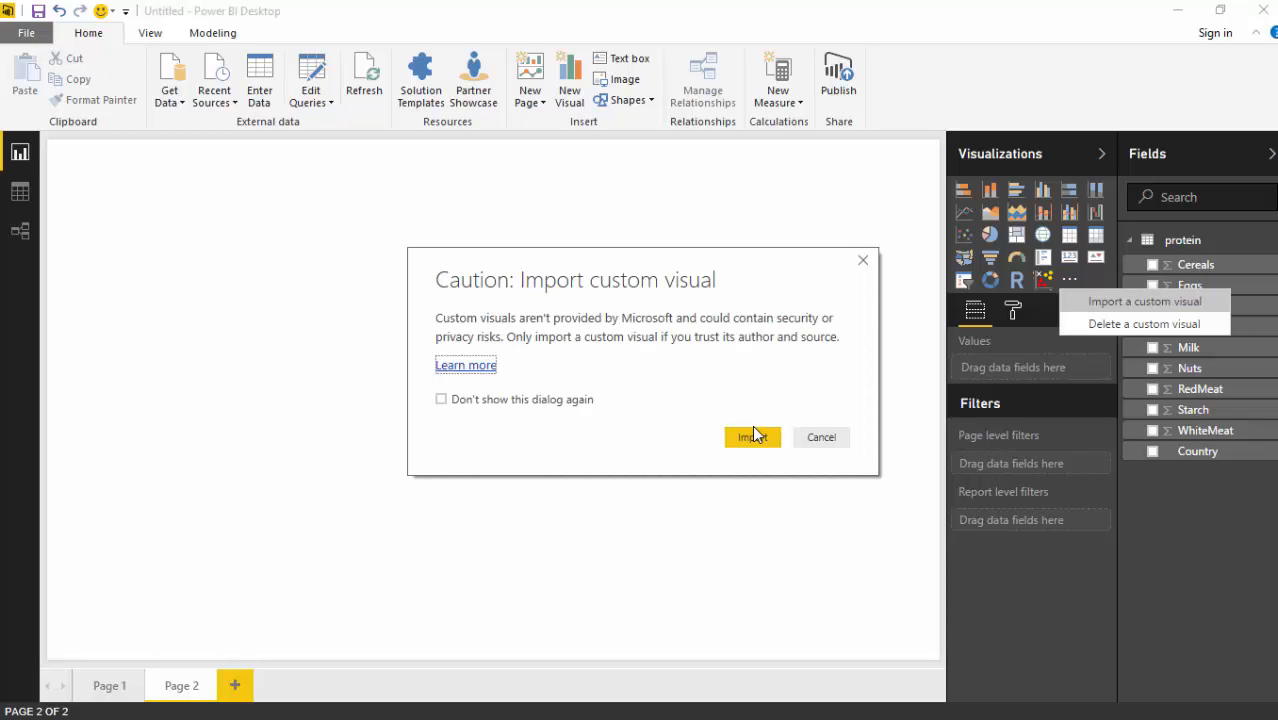
# Accept the security warning and import the clustering dbscan .pbiviz file
pyautogui.click(752, 436)
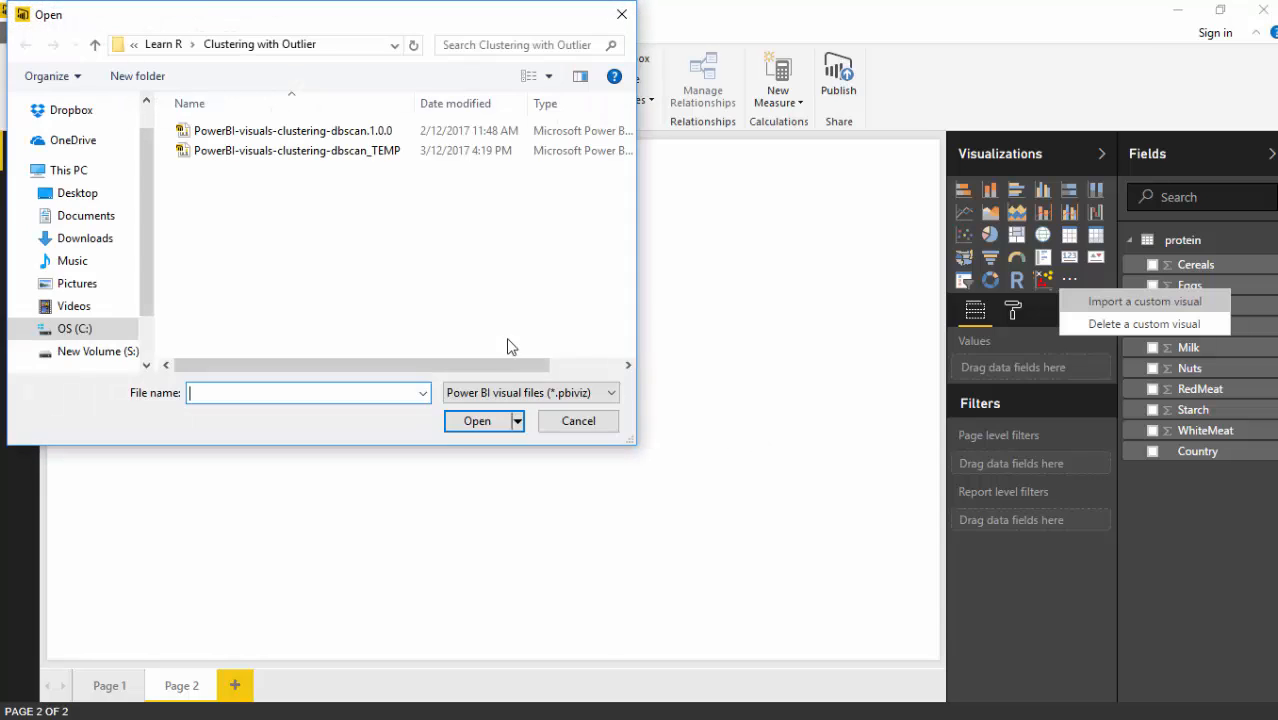
pyautogui.click(578, 420)
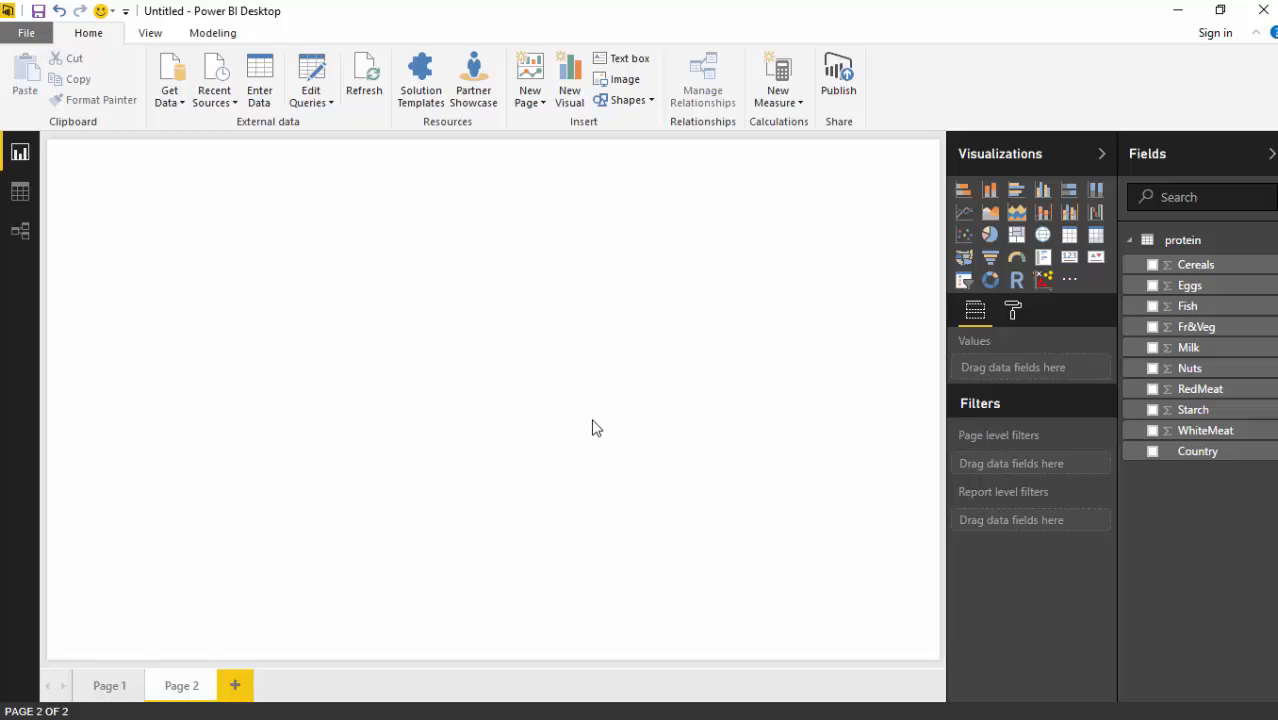
pyautogui.moveTo(1004, 268)
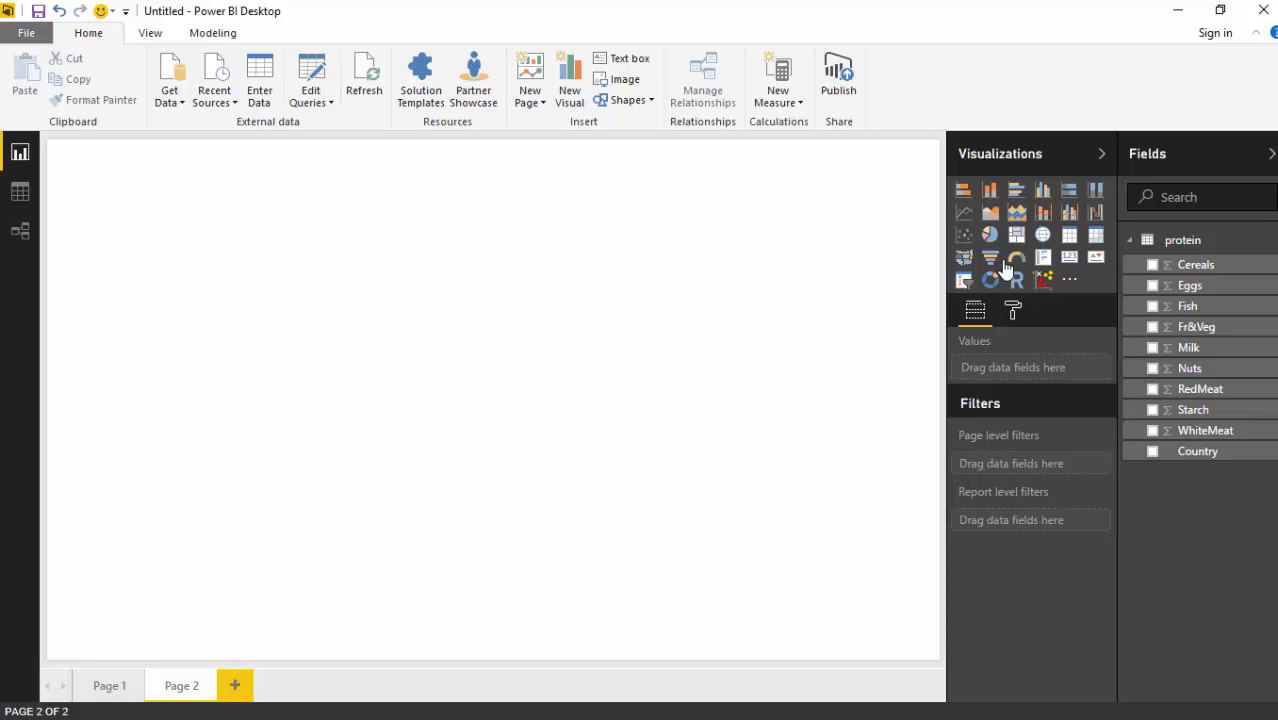
pyautogui.click(1042, 280)
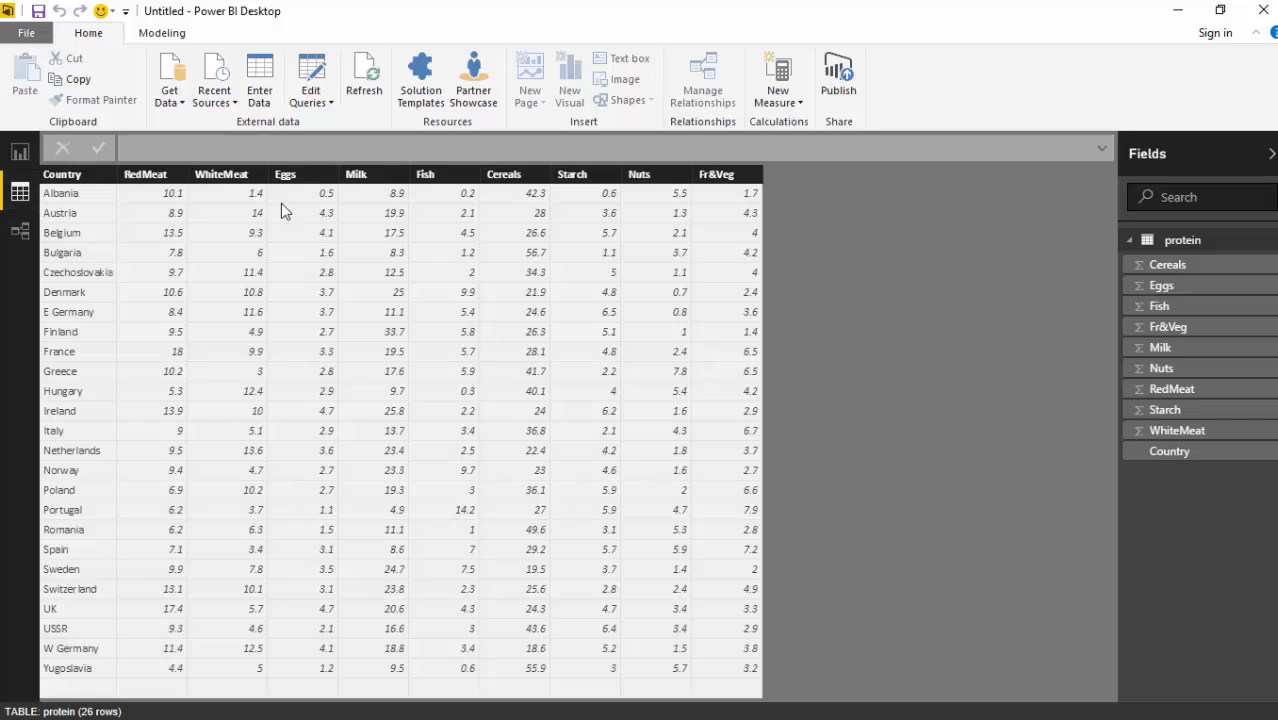
pyautogui.moveTo(110, 206)
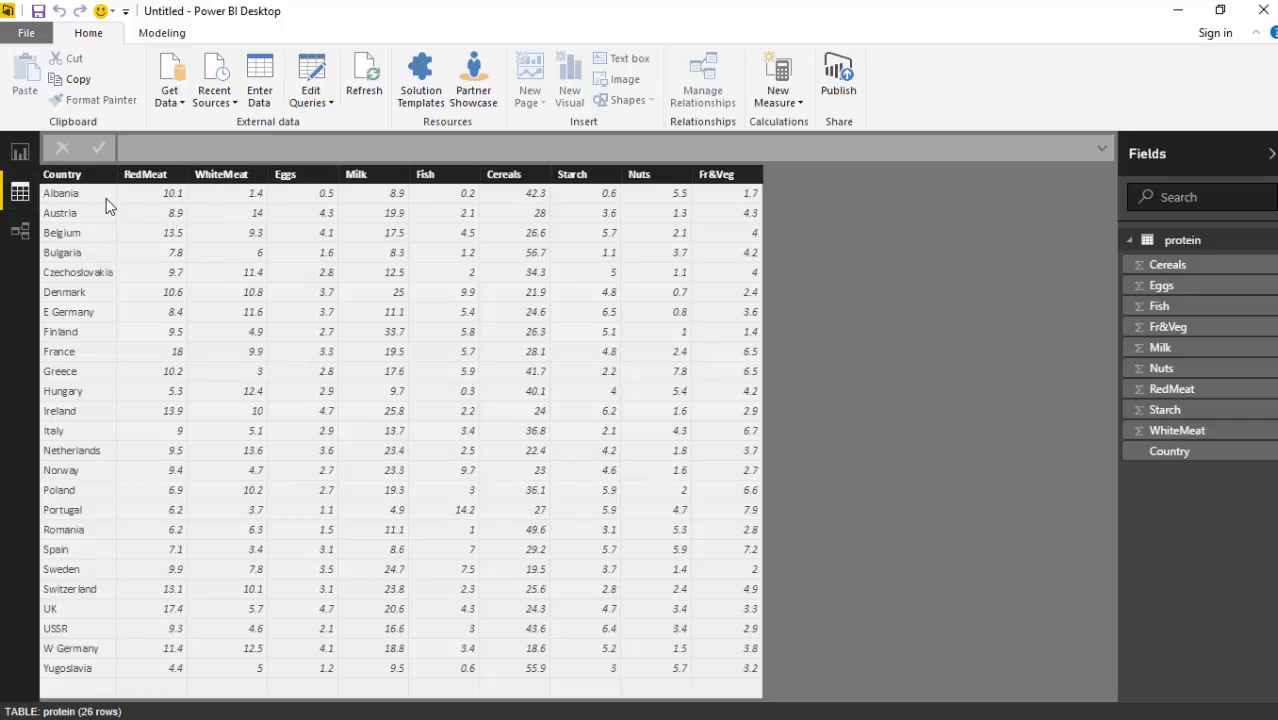
pyautogui.moveTo(20, 232)
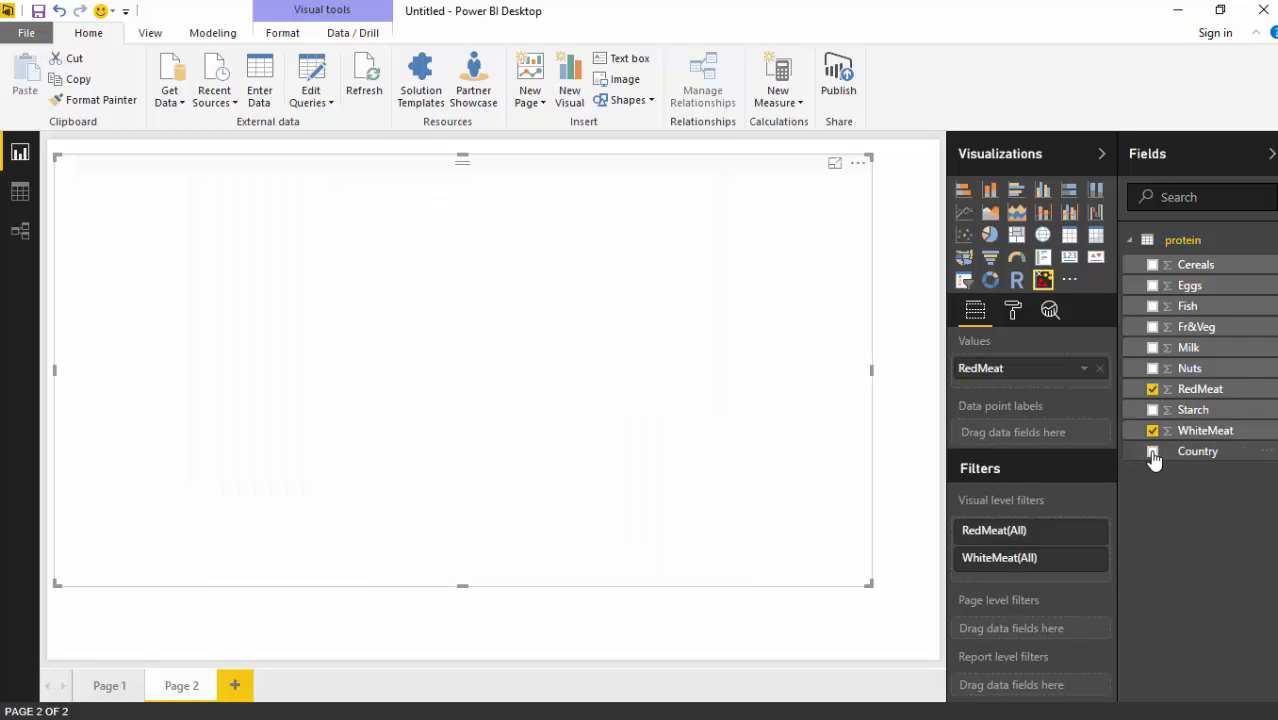
# Add Country to the clustering visual alongside RedMeat and WhiteMeat
pyautogui.click(1152, 452)
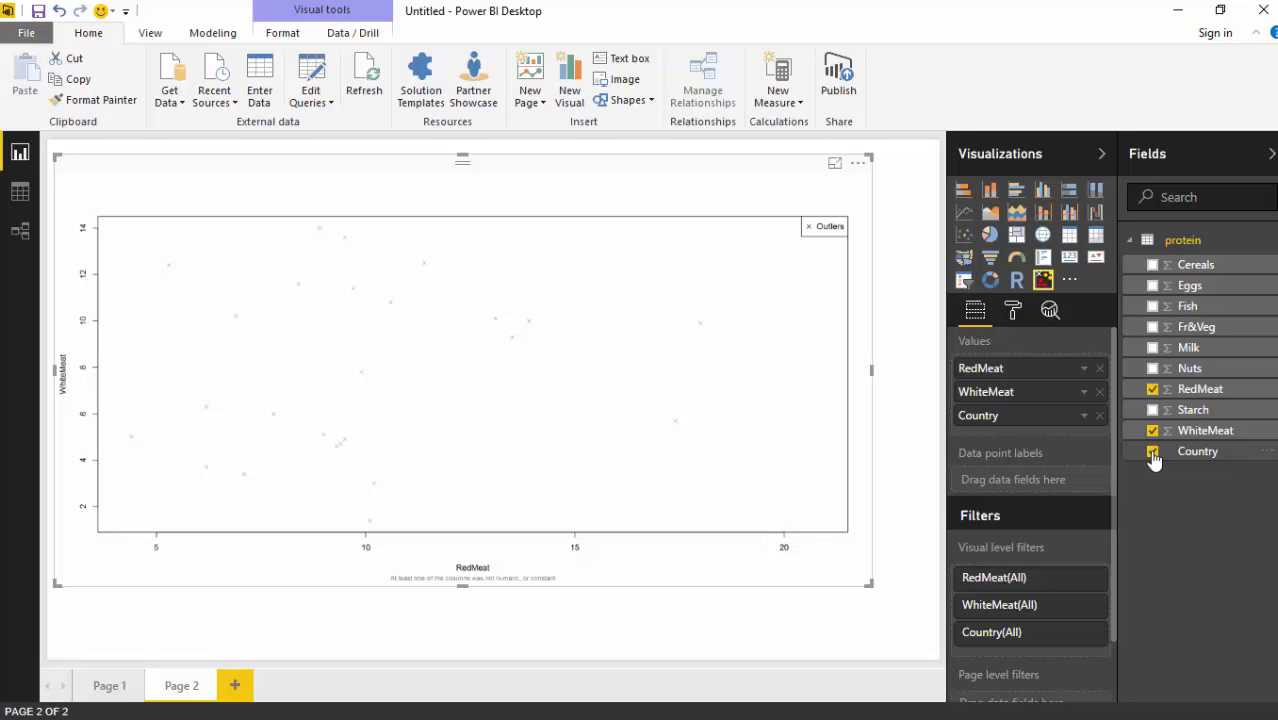
pyautogui.click(1152, 452)
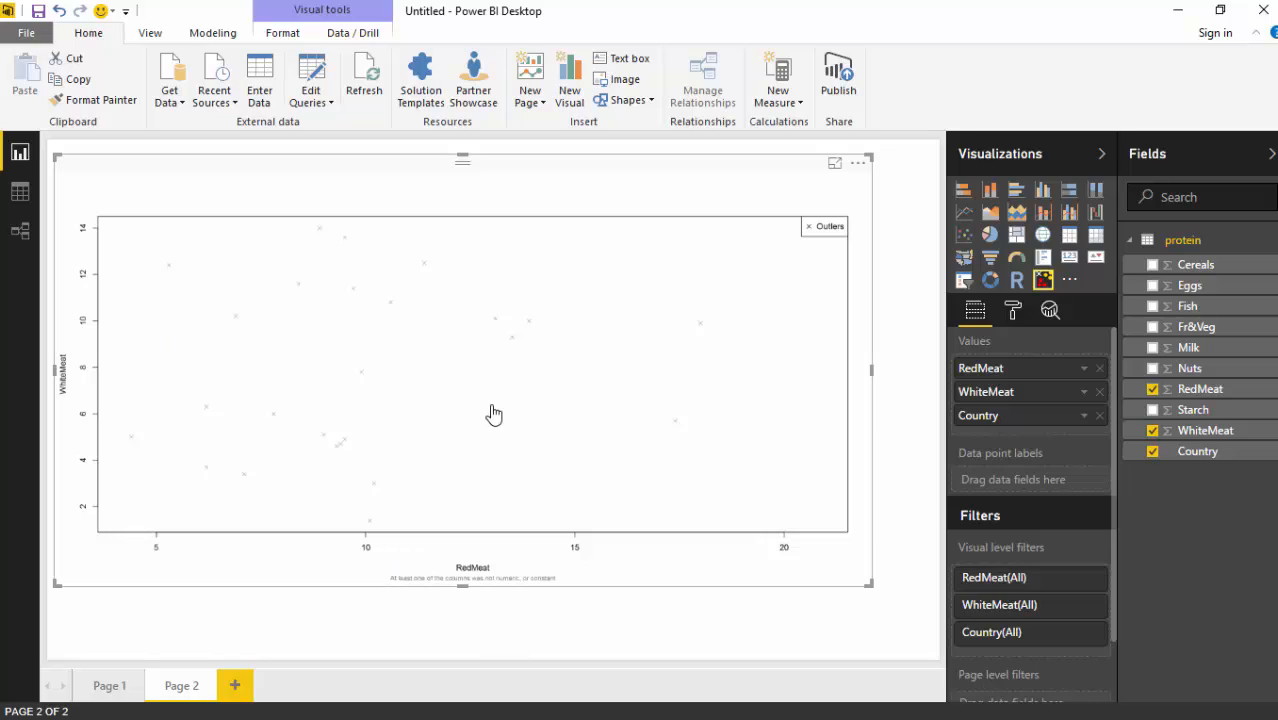
pyautogui.moveTo(1012, 310)
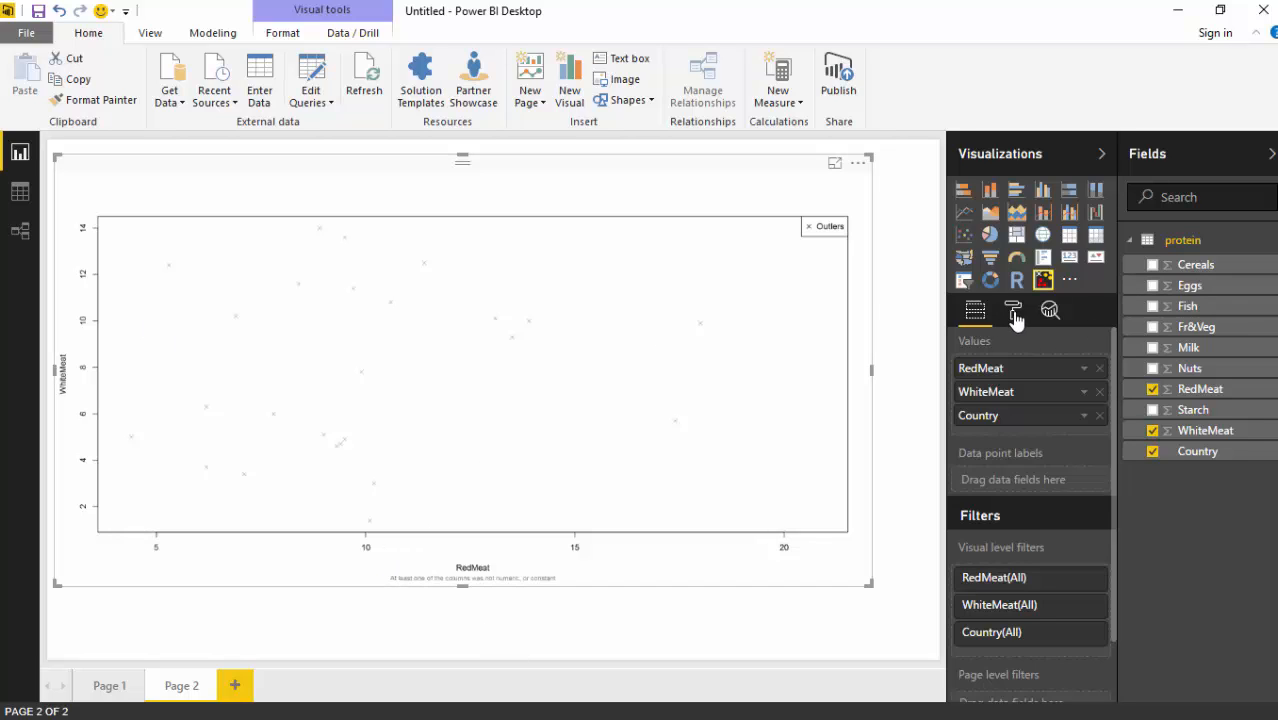
pyautogui.moveTo(1012, 308)
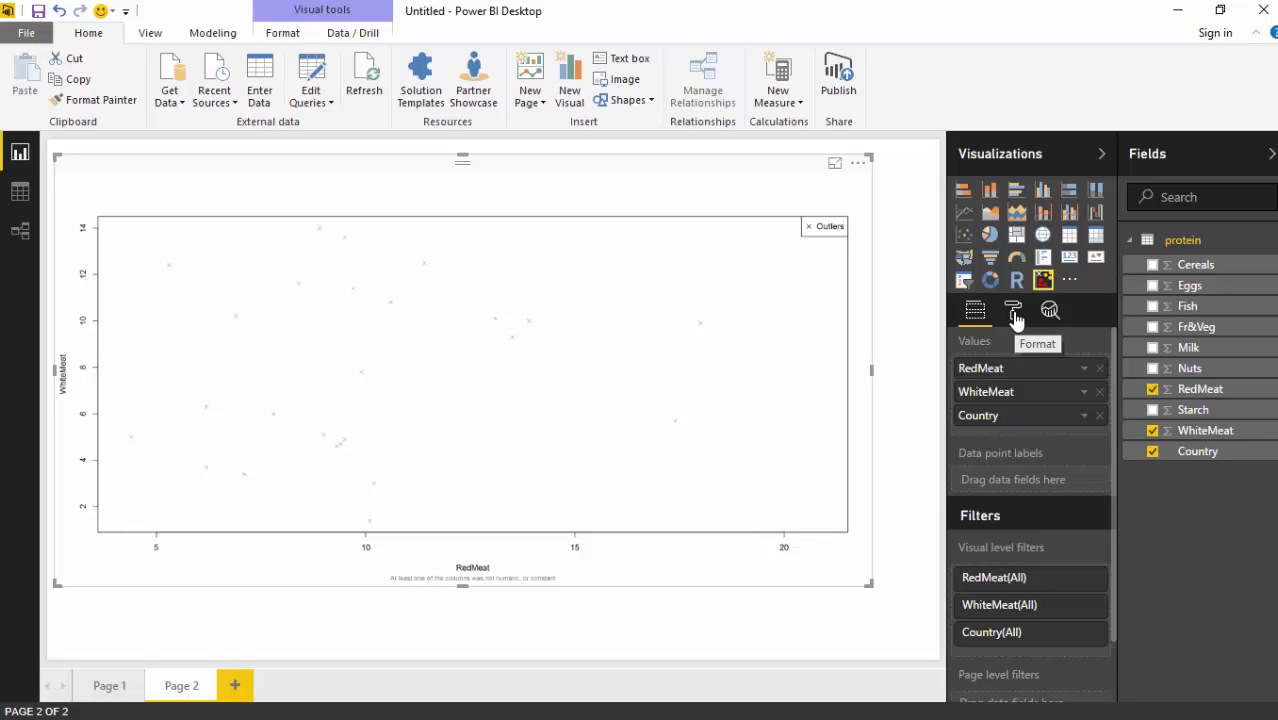
pyautogui.click(1012, 310)
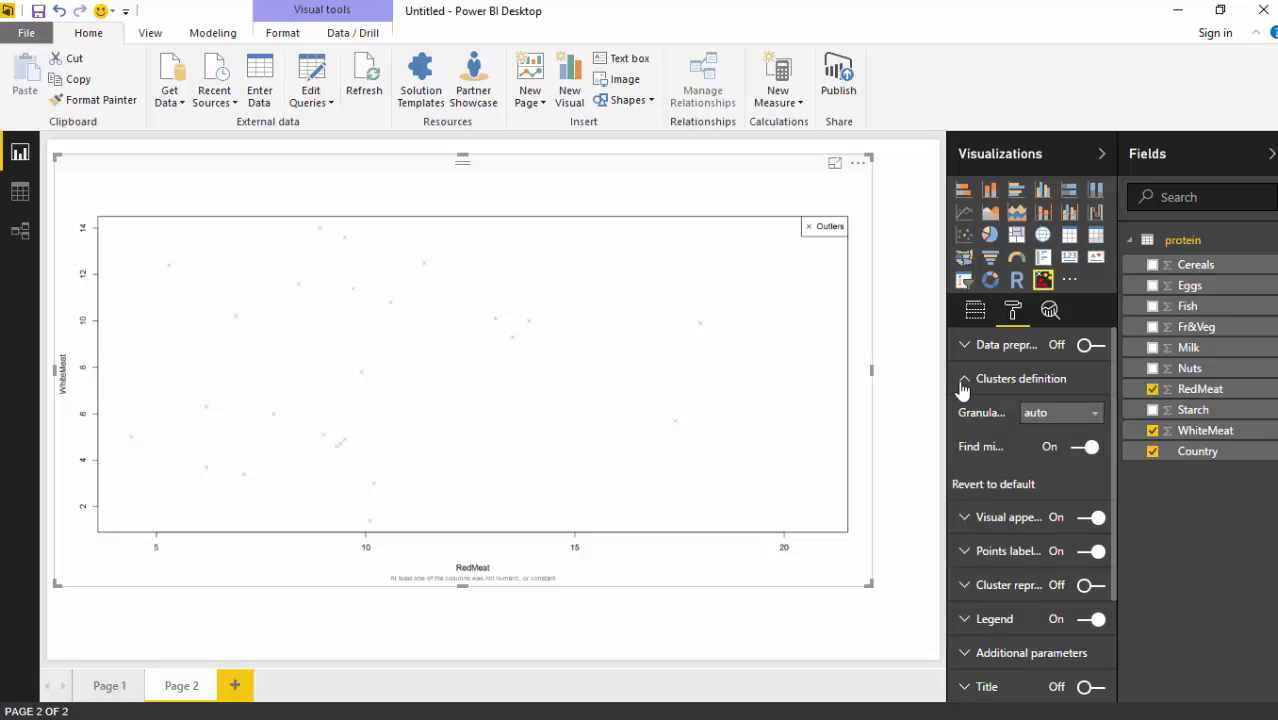
pyautogui.click(1060, 412)
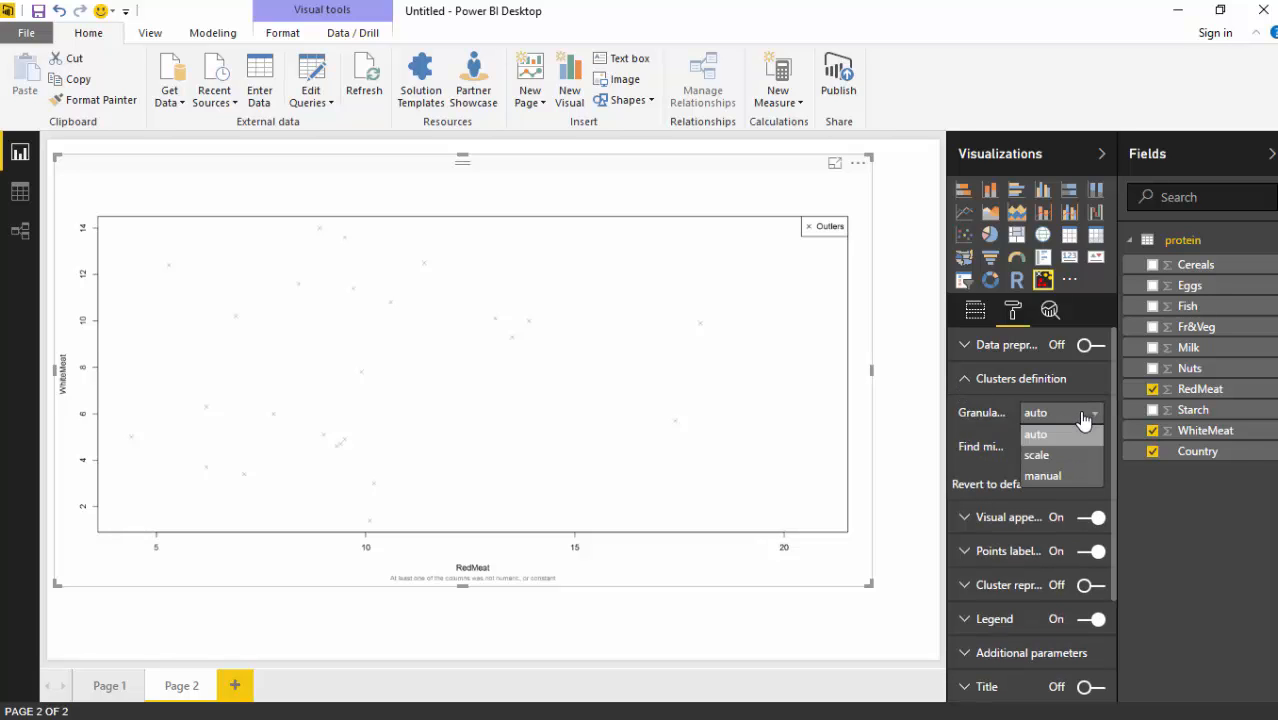
pyautogui.click(1036, 456)
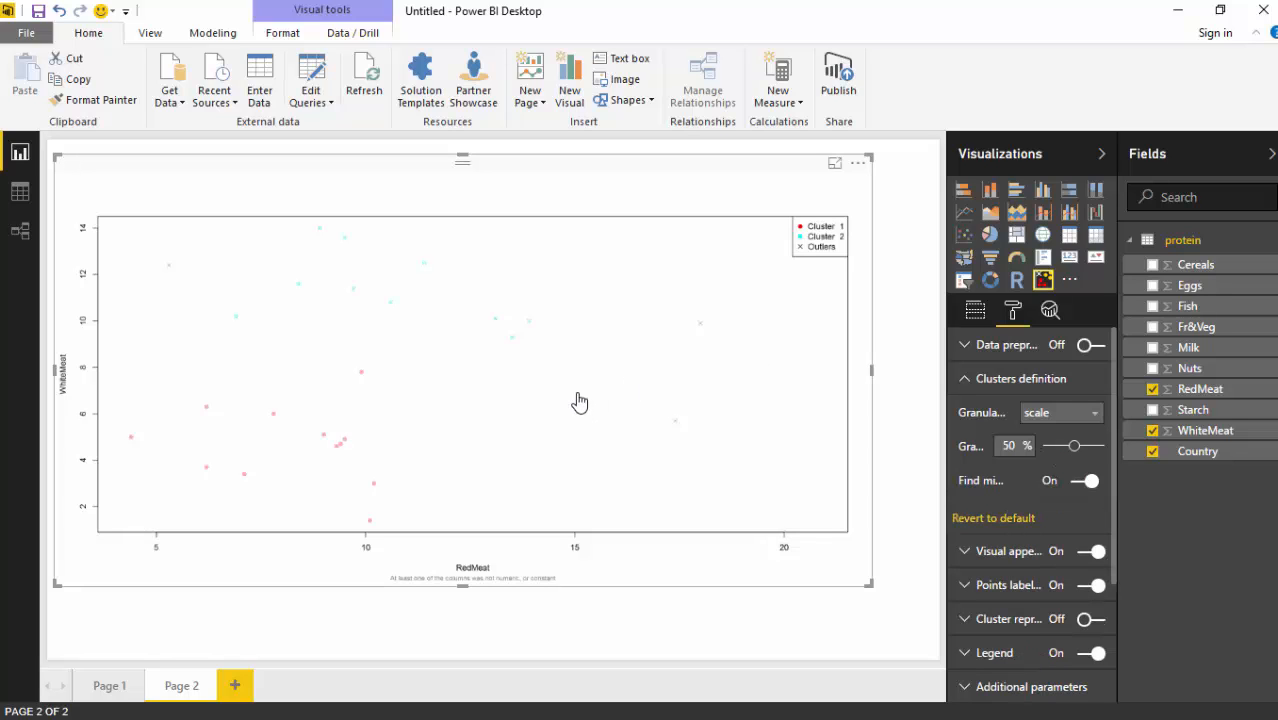
pyautogui.moveTo(332, 244)
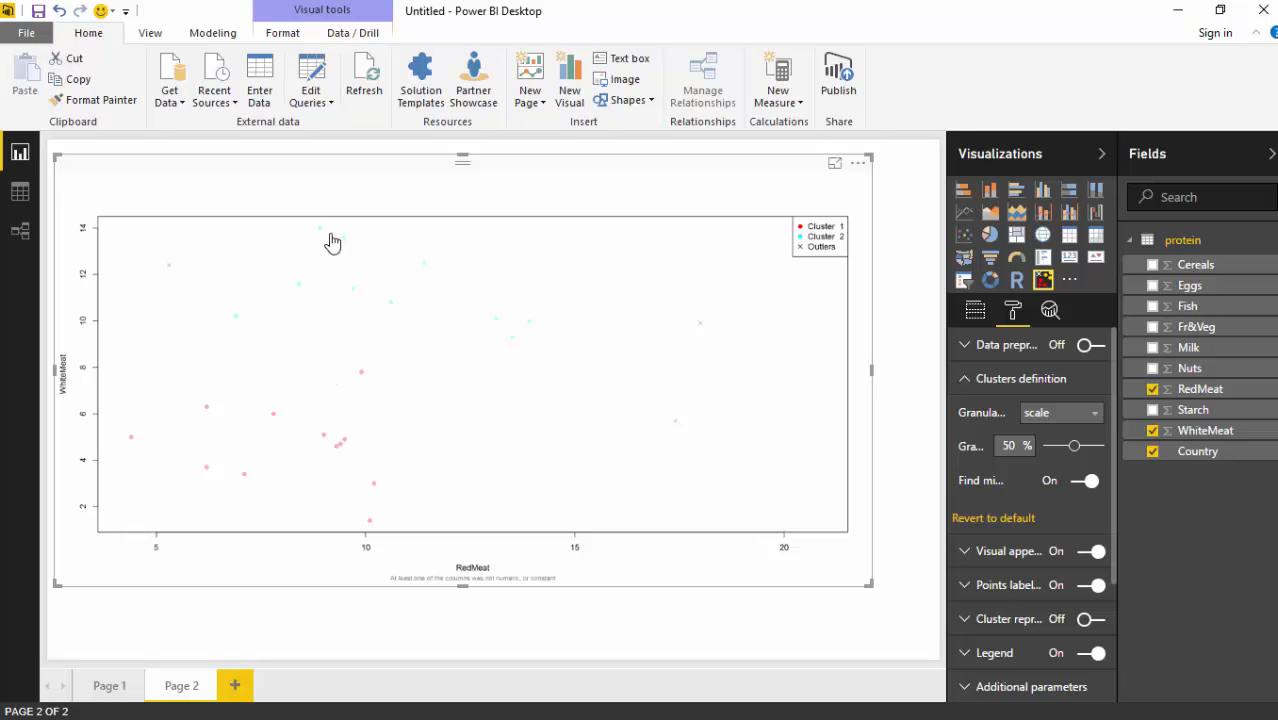
pyautogui.moveTo(660, 388)
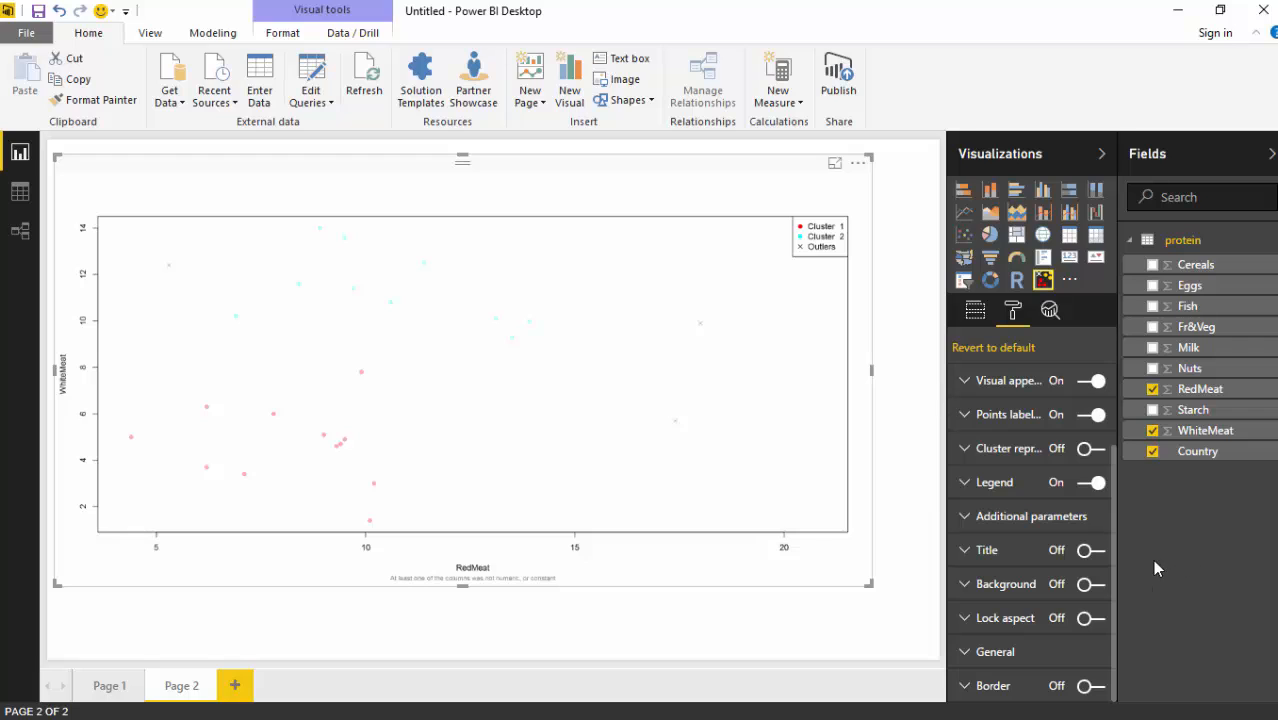
pyautogui.moveTo(1116, 572)
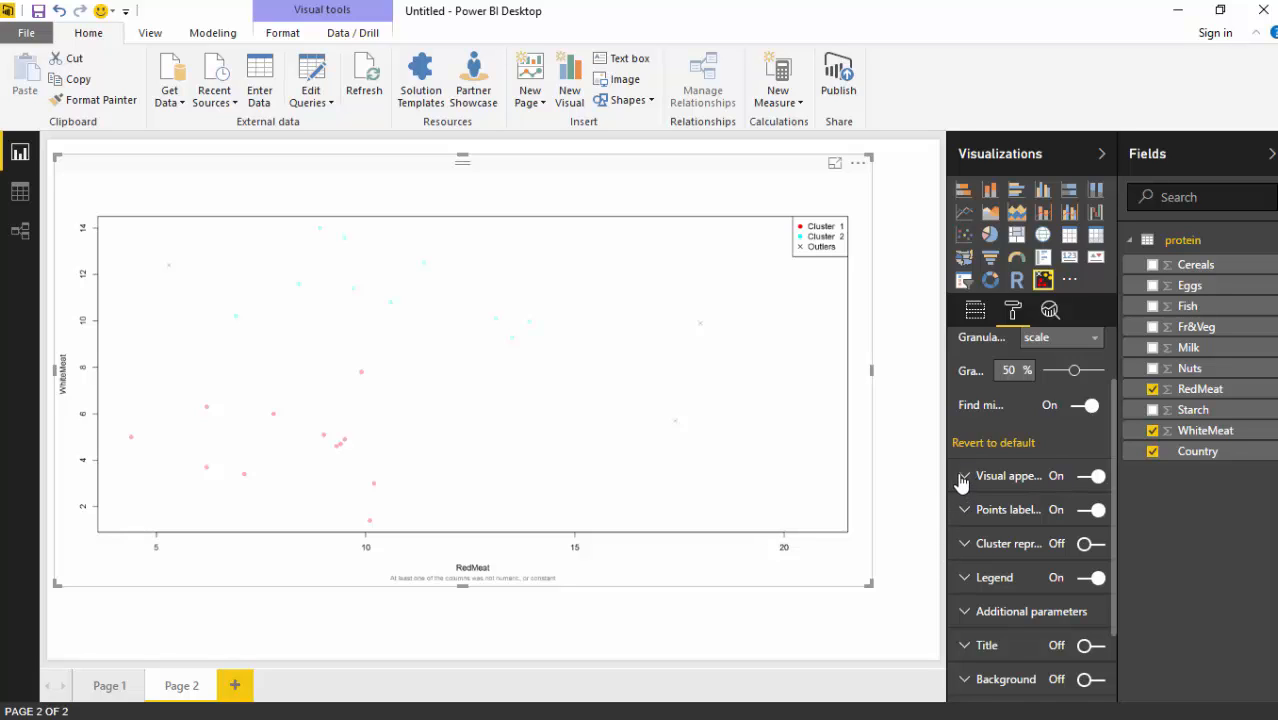
# In Visual appearance, turn on Draw ellipses, Draw convex hull and Draw centroids
pyautogui.click(964, 476)
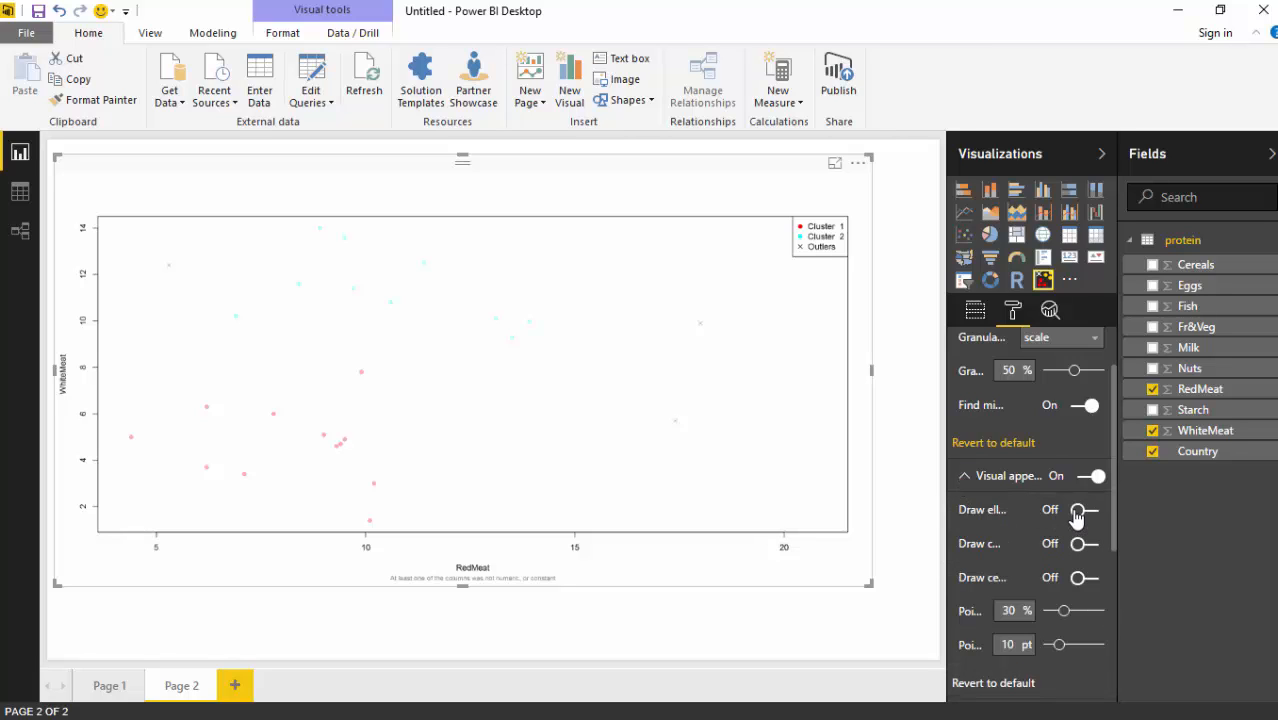
pyautogui.click(1086, 510)
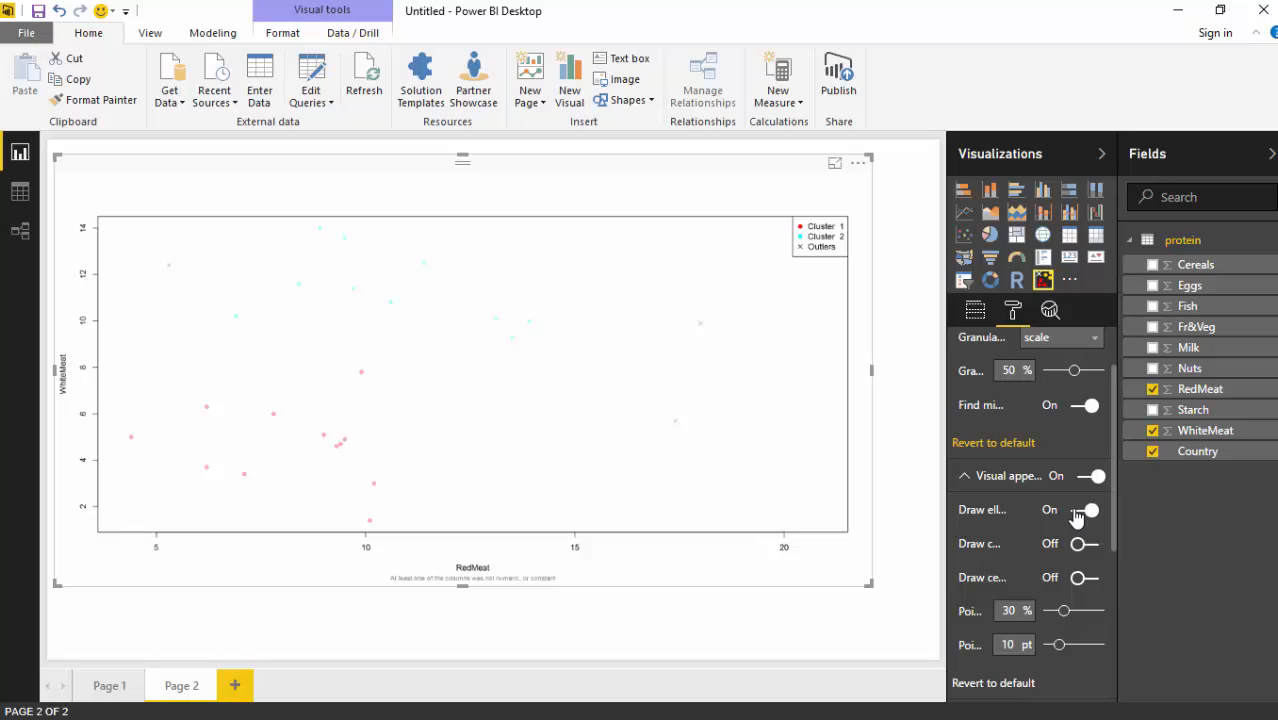
pyautogui.click(1088, 510)
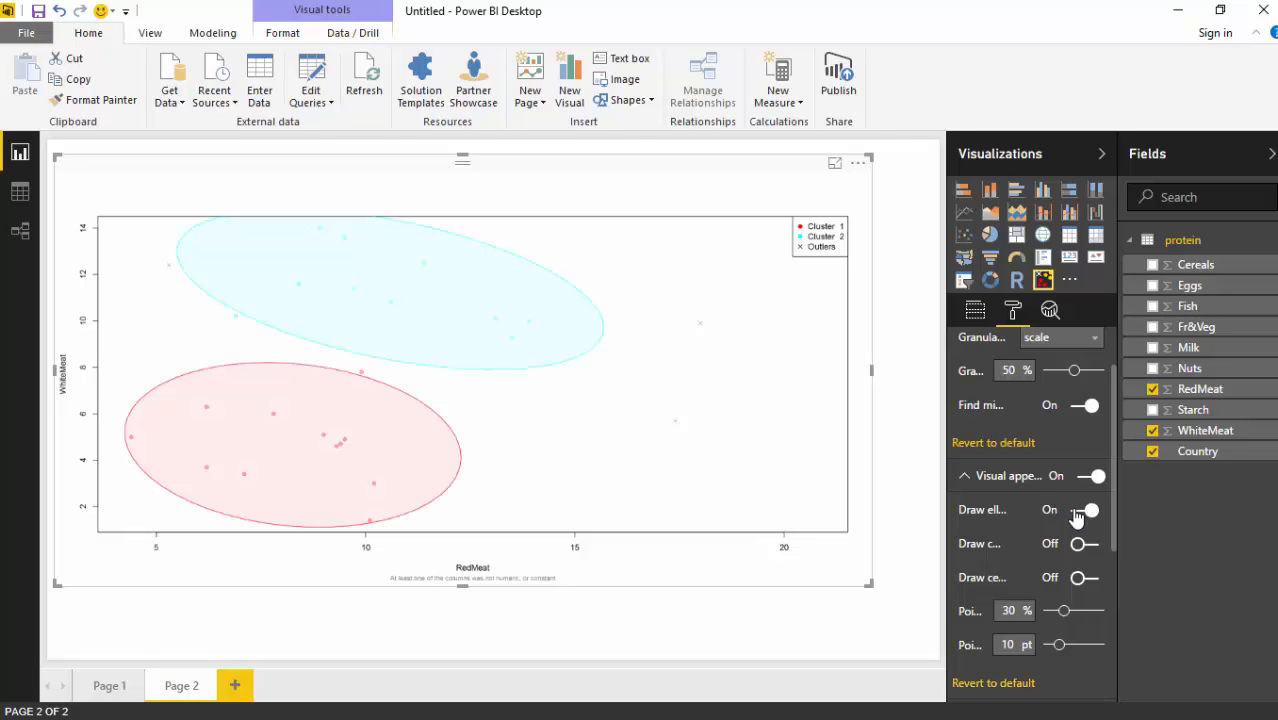
pyautogui.moveTo(532, 346)
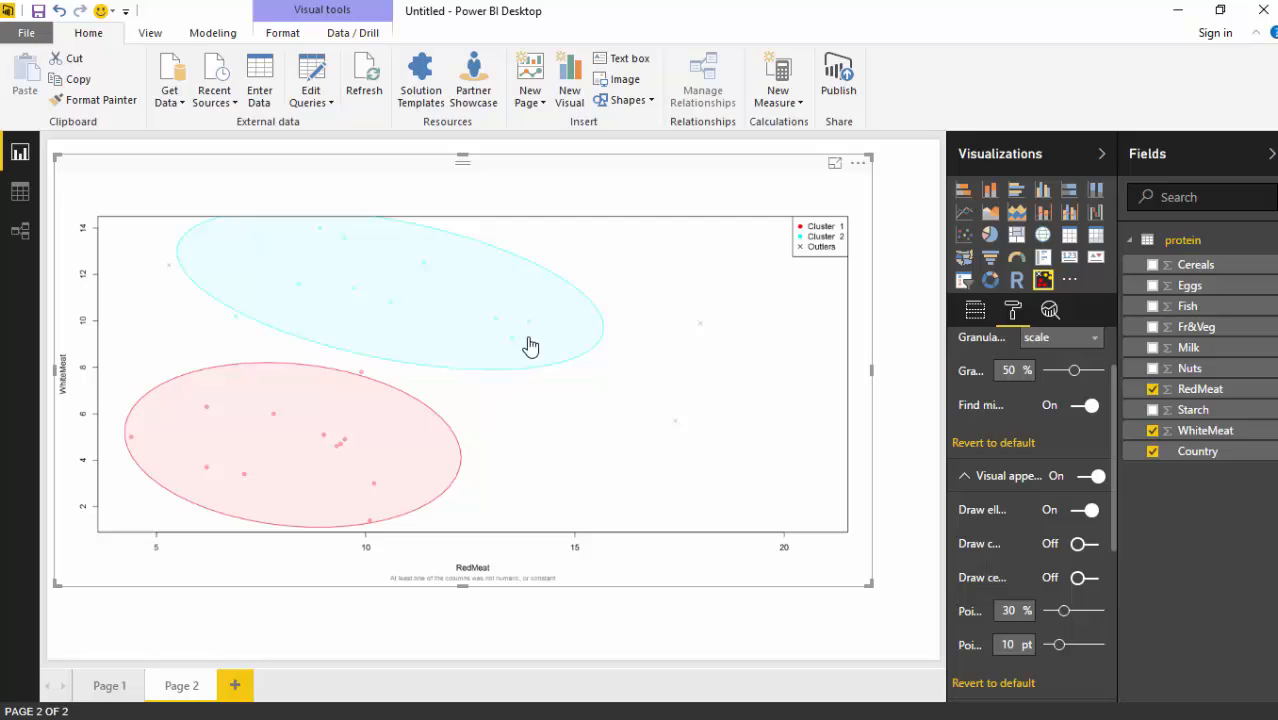
pyautogui.moveTo(272, 380)
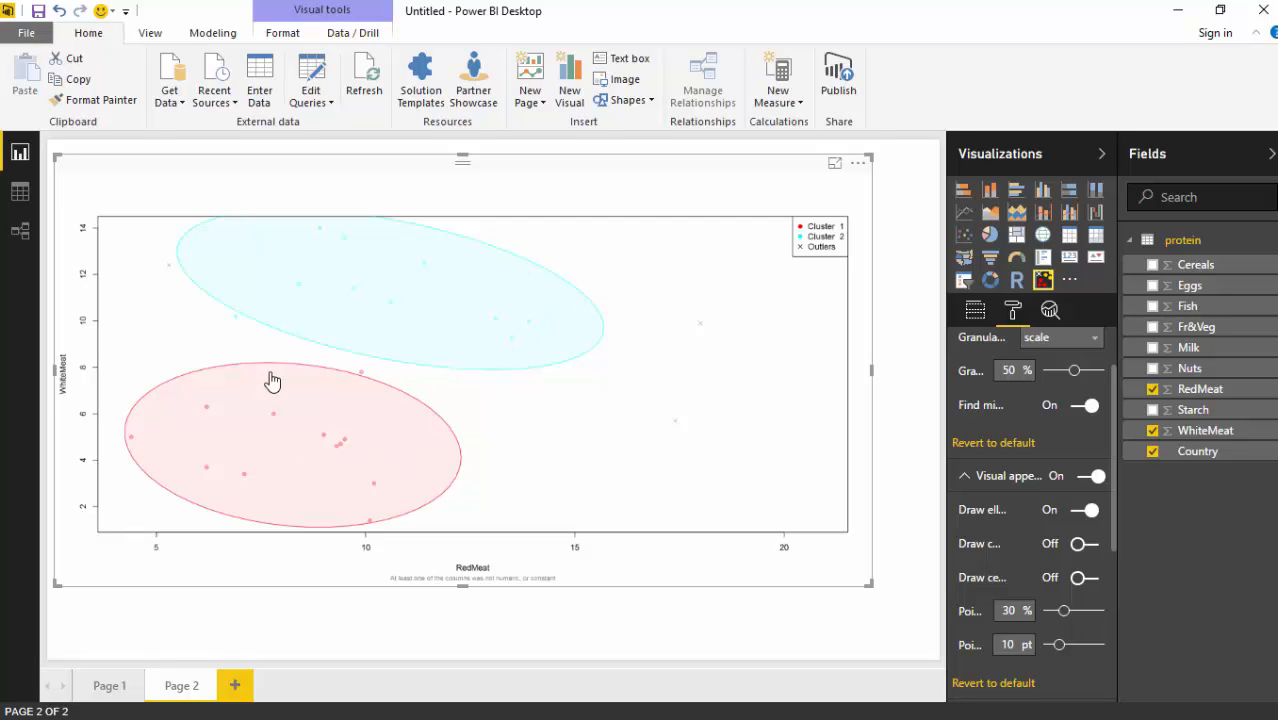
pyautogui.moveTo(616, 458)
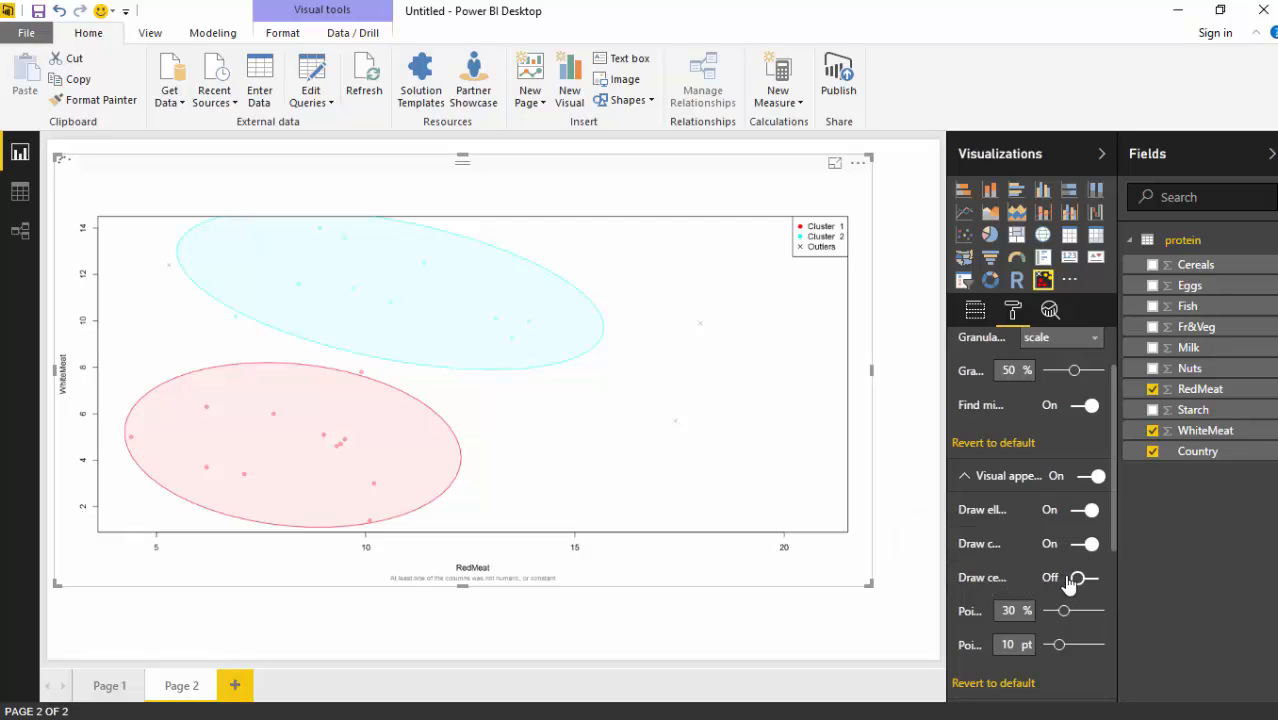
pyautogui.click(1084, 576)
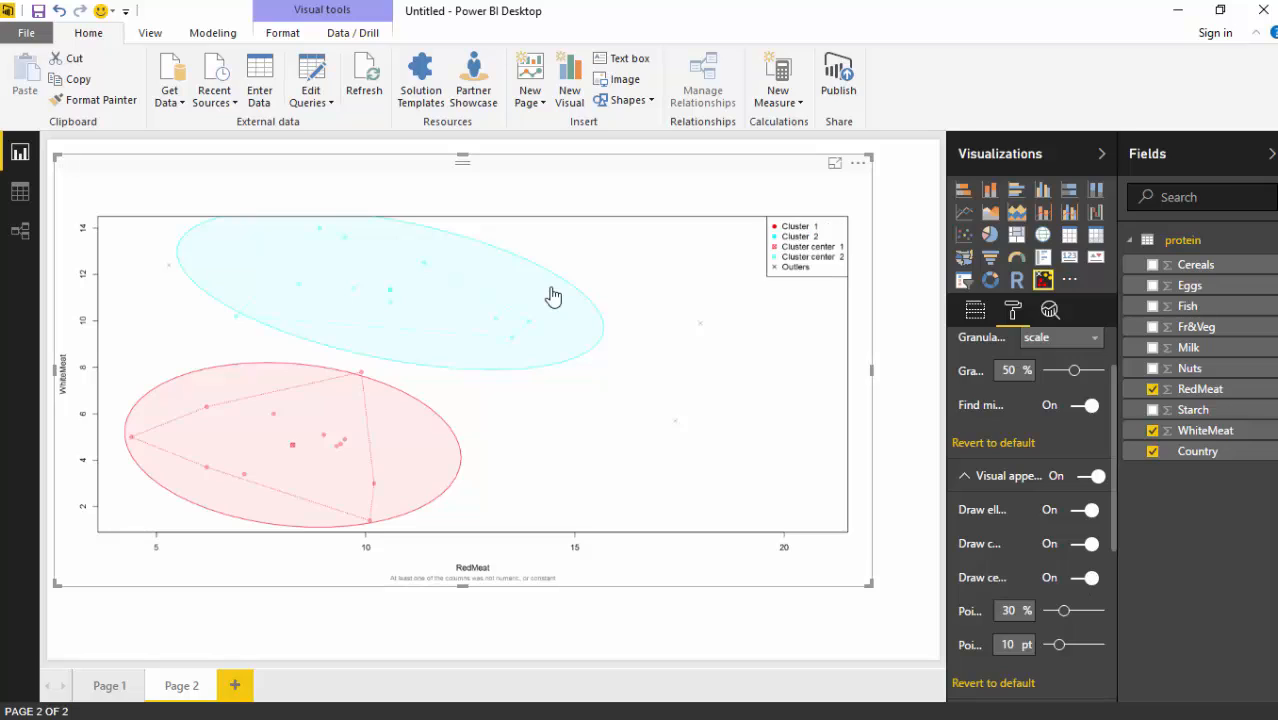
pyautogui.moveTo(352, 268)
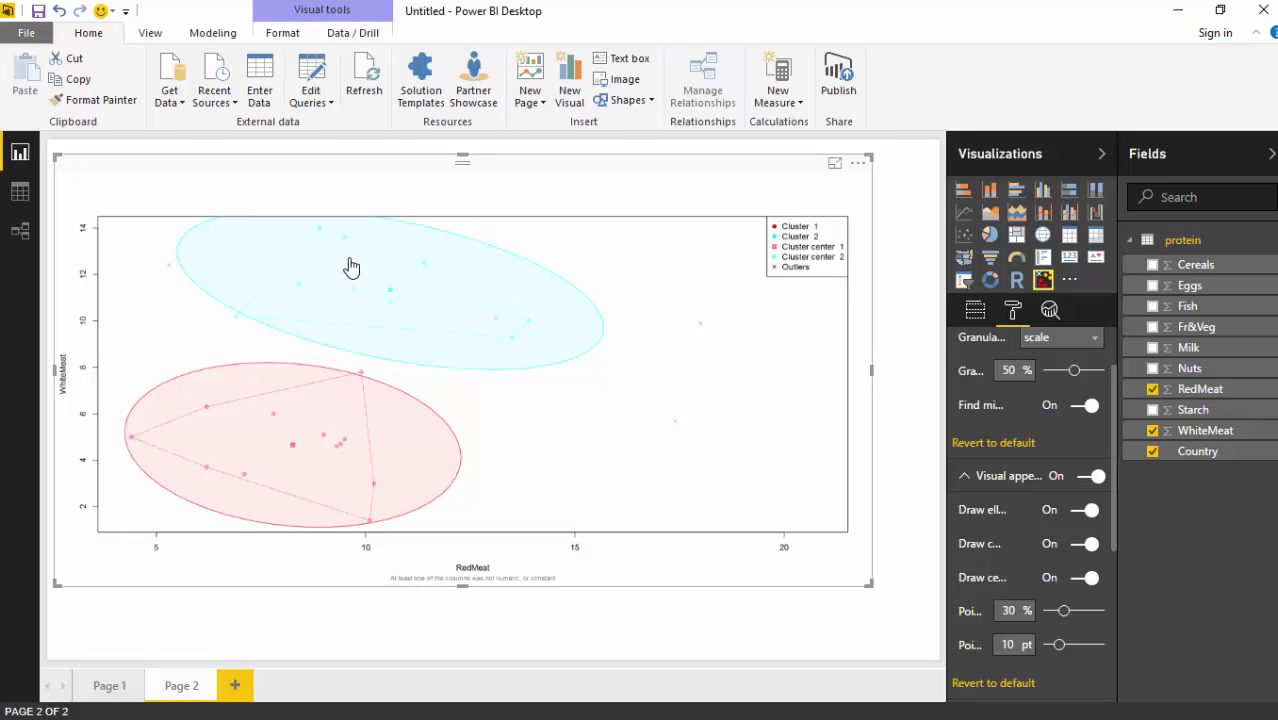
pyautogui.moveTo(470, 312)
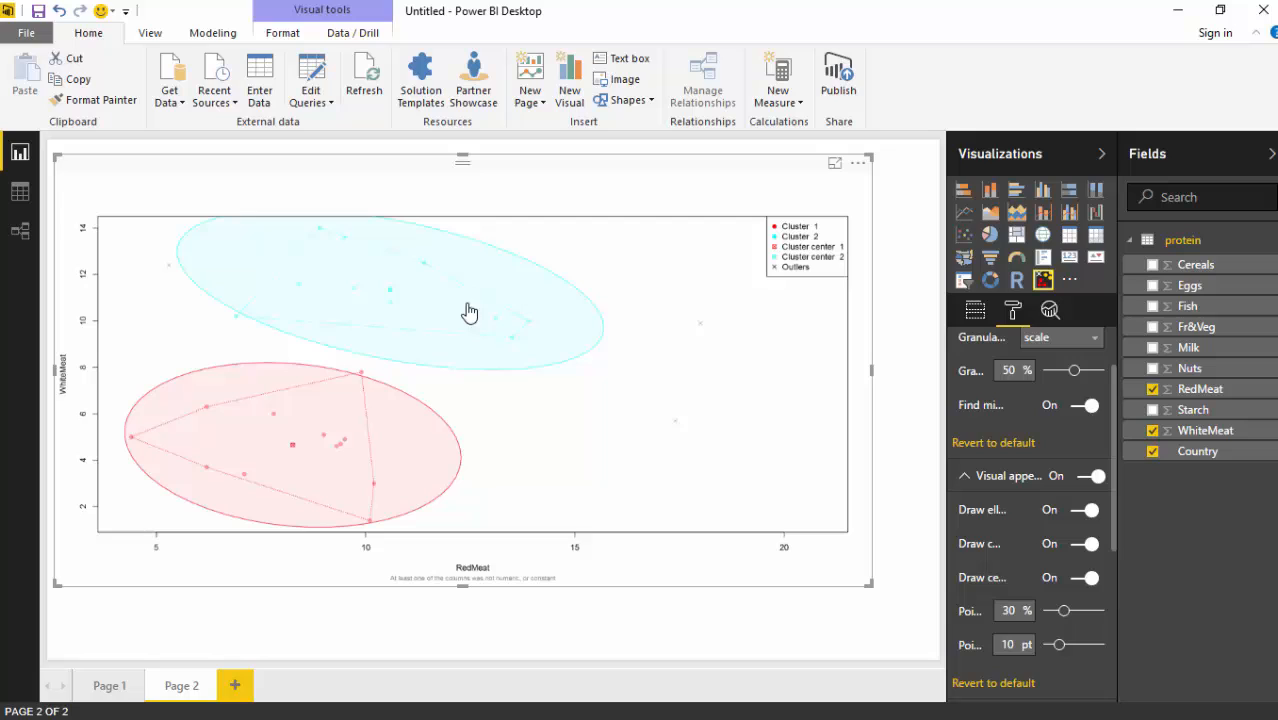
pyautogui.moveTo(596, 470)
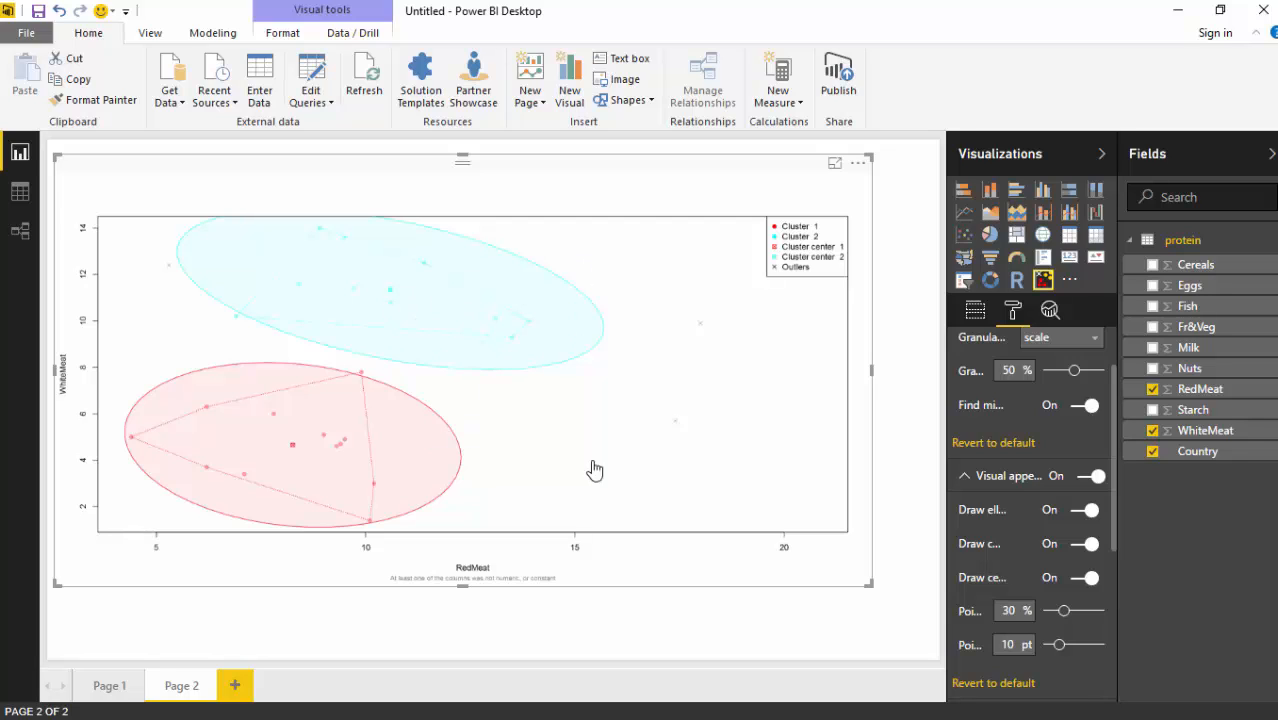
pyautogui.moveTo(564, 540)
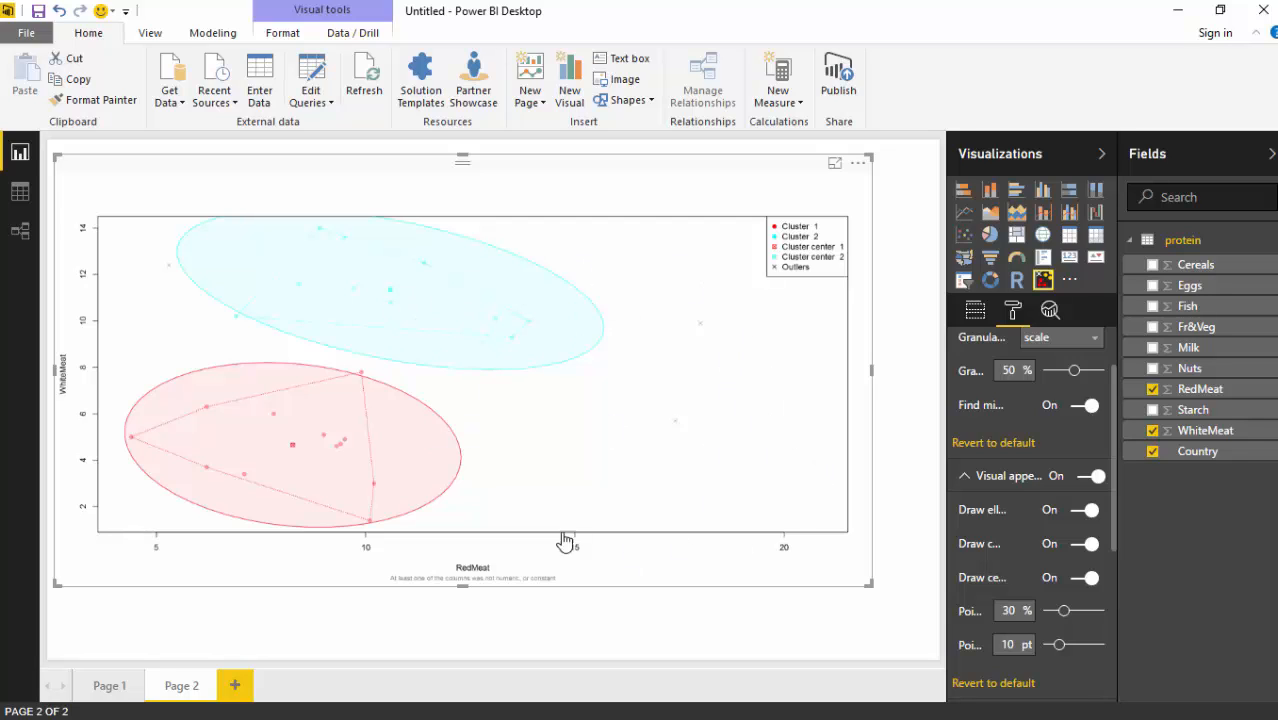
pyautogui.moveTo(692, 472)
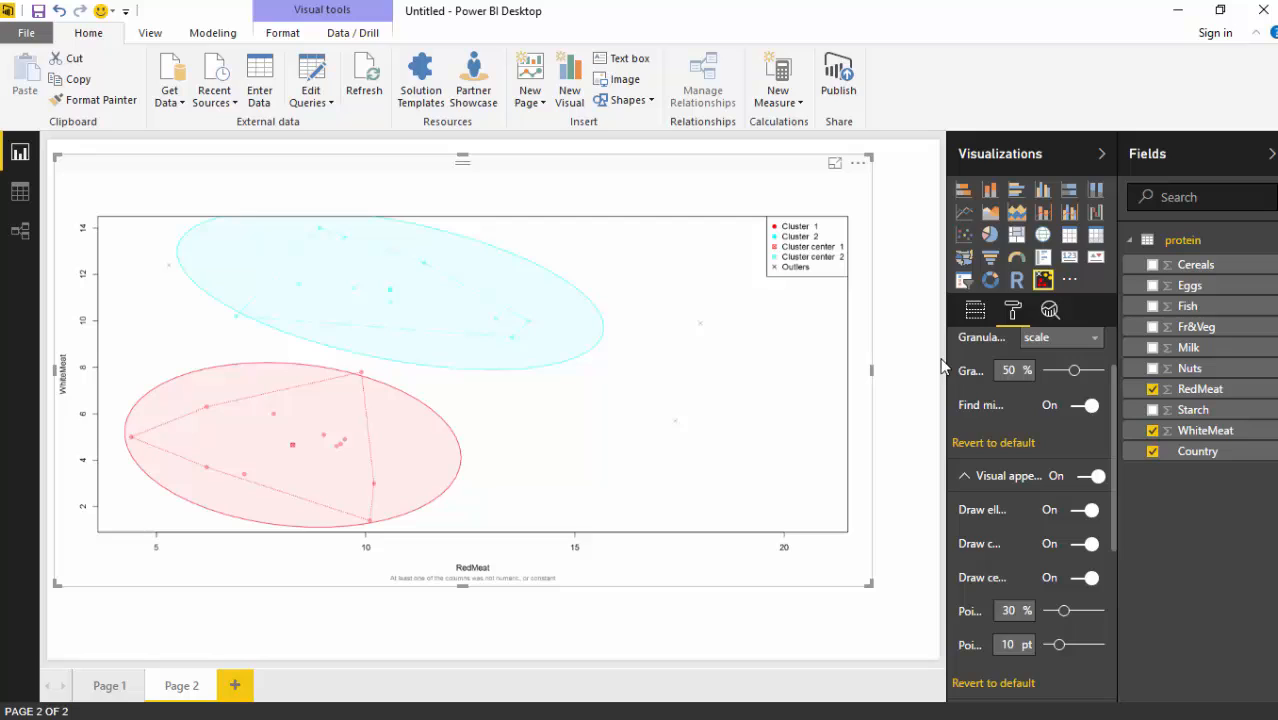
pyautogui.moveTo(1076, 384)
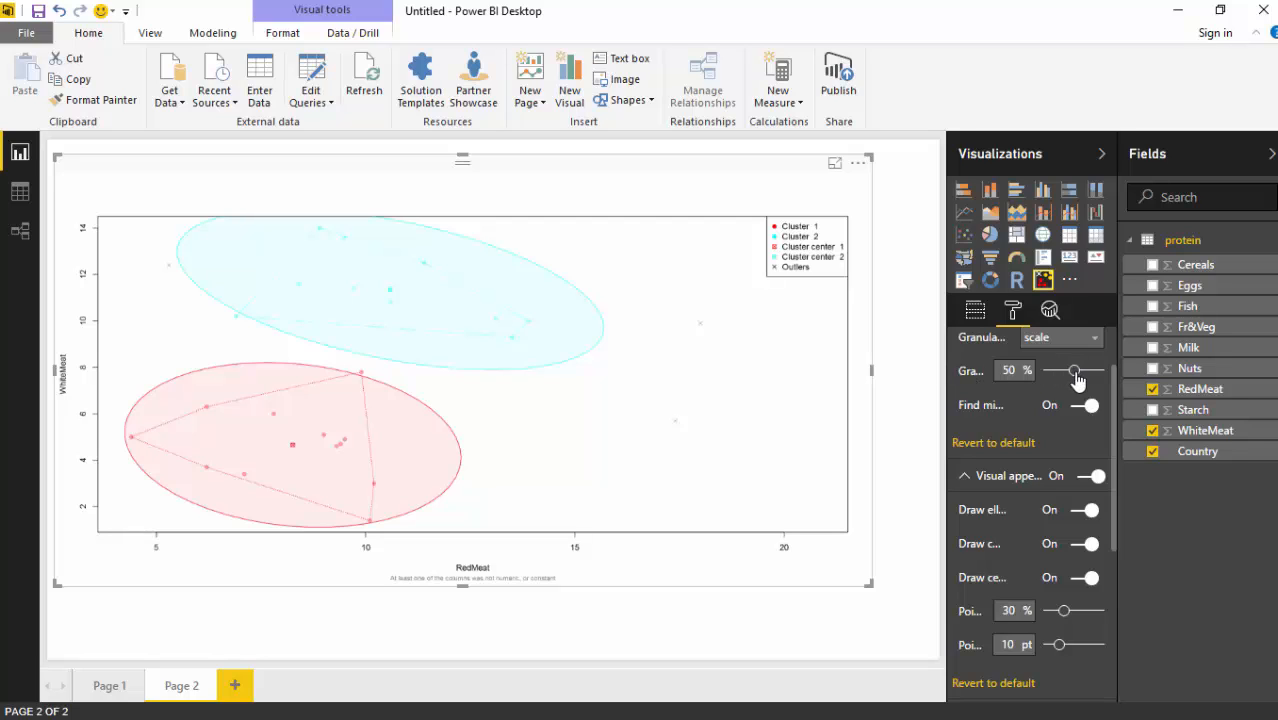
# Lower the clusters Granularity slider through 25% and 21% down to 15%
pyautogui.moveTo(1076, 370); pyautogui.dragTo(1060, 370)
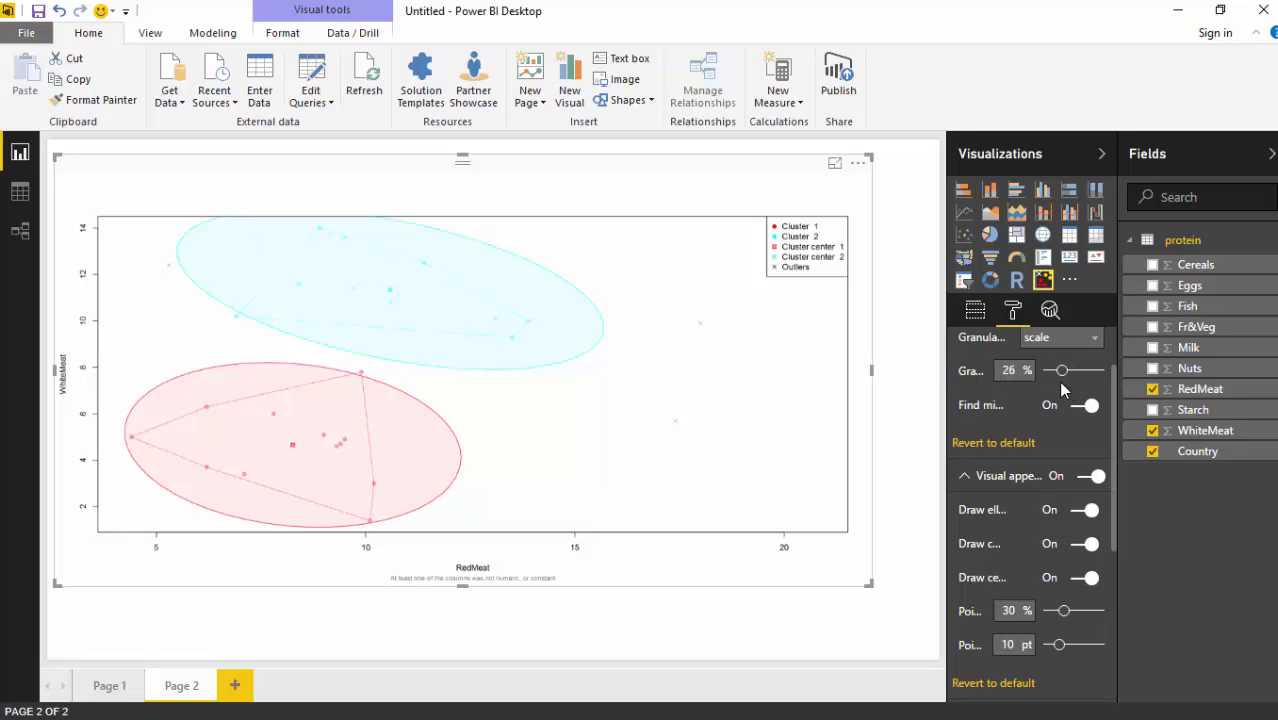
pyautogui.moveTo(1060, 370); pyautogui.dragTo(1056, 370)
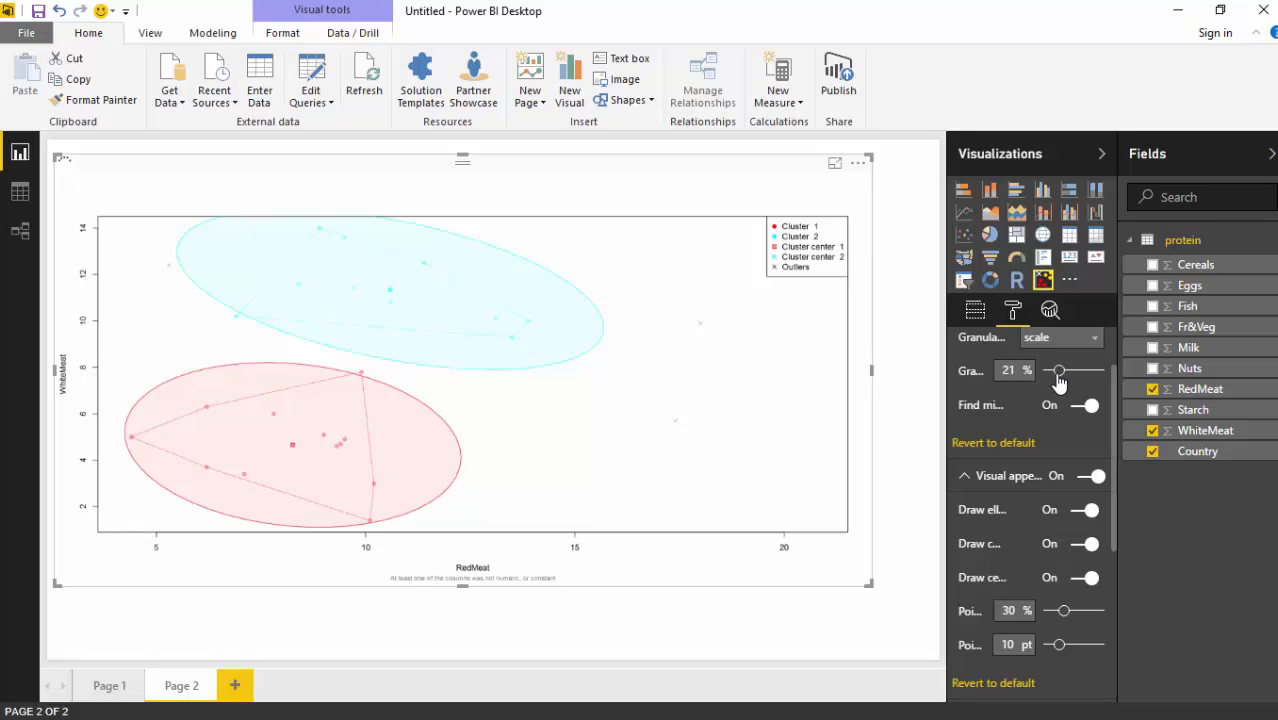
pyautogui.moveTo(1064, 370); pyautogui.dragTo(1056, 370)
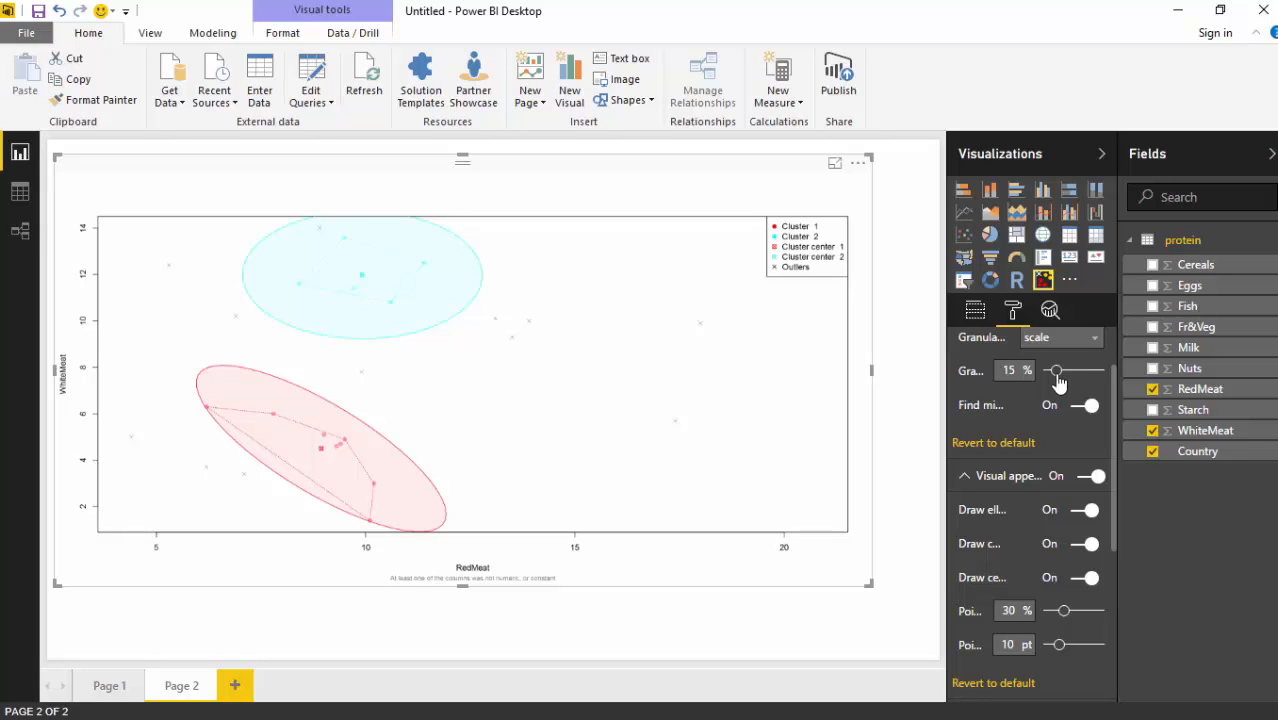
# Raise the Granularity back up through about 50% and 72%, settling at 70%
pyautogui.moveTo(1056, 370); pyautogui.dragTo(1080, 370)
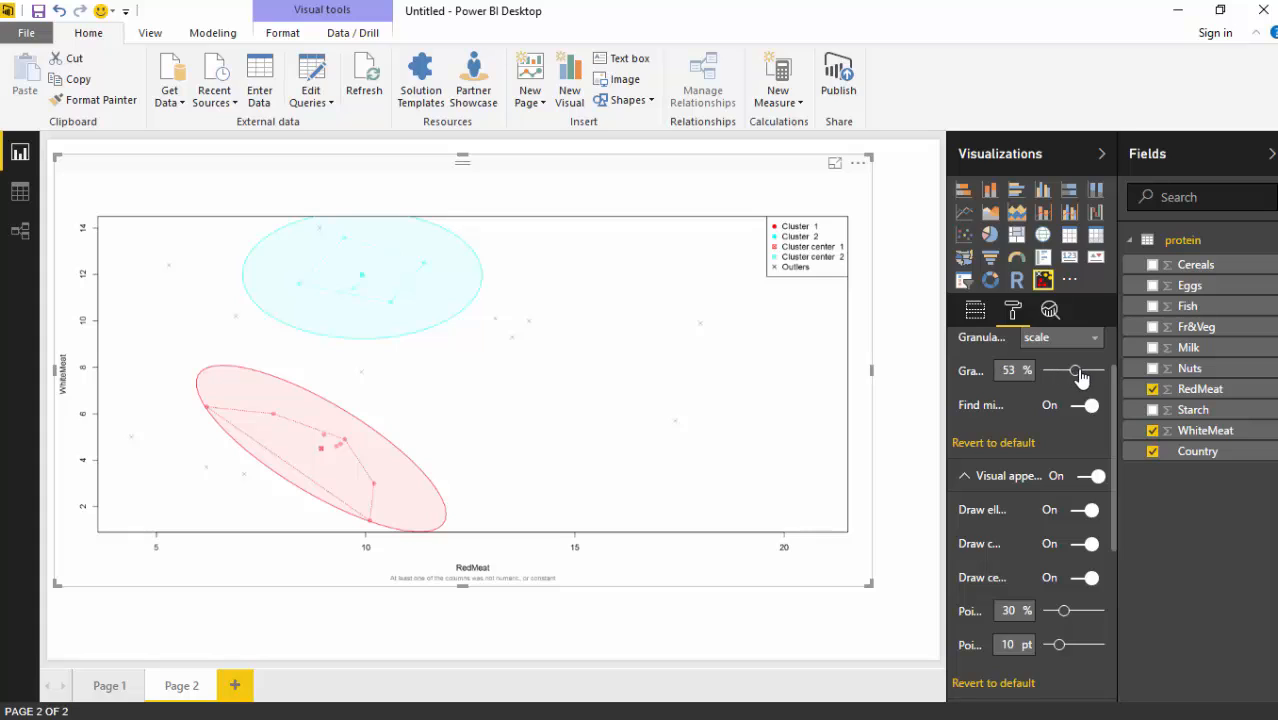
pyautogui.moveTo(1072, 370); pyautogui.dragTo(1088, 370)
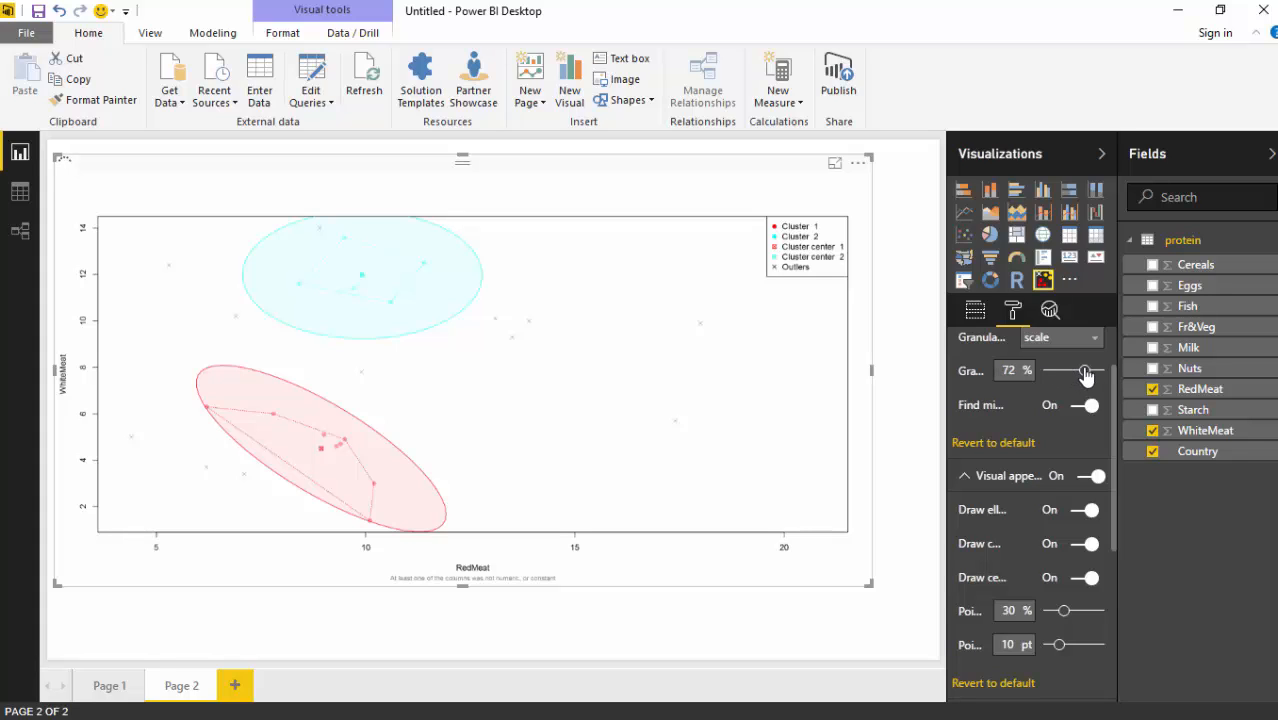
pyautogui.moveTo(1088, 370); pyautogui.dragTo(1084, 370)
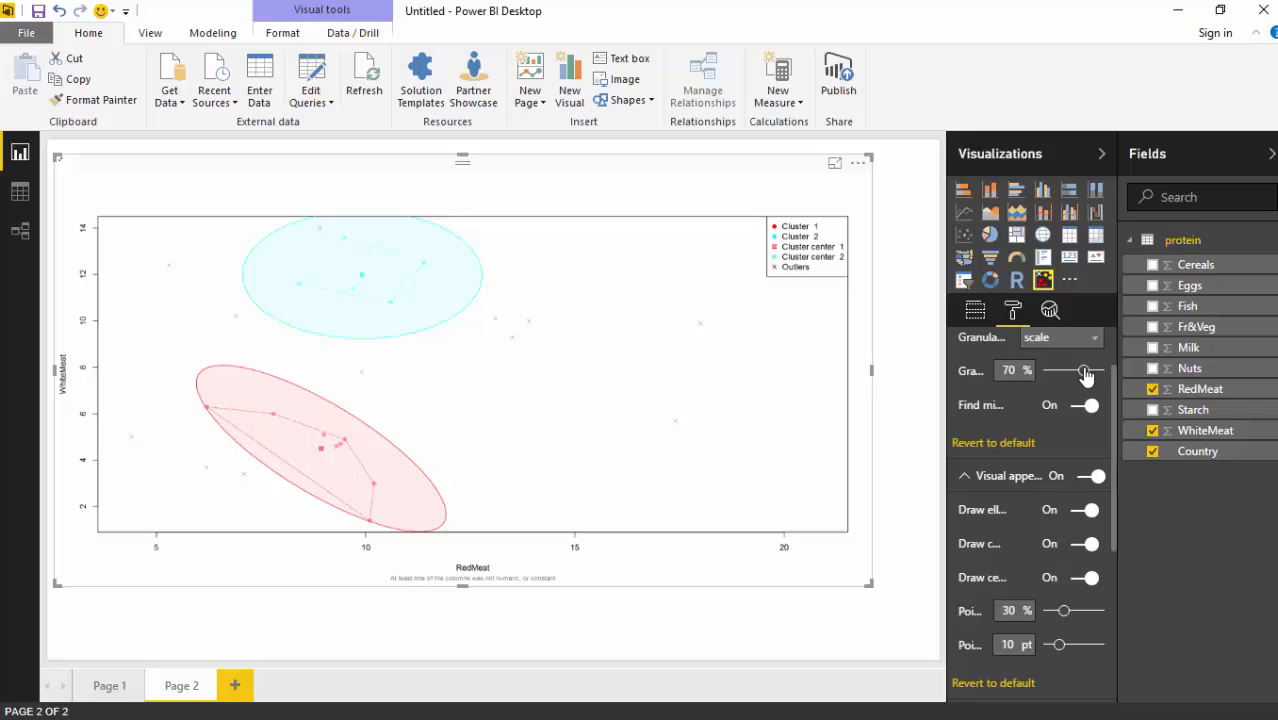